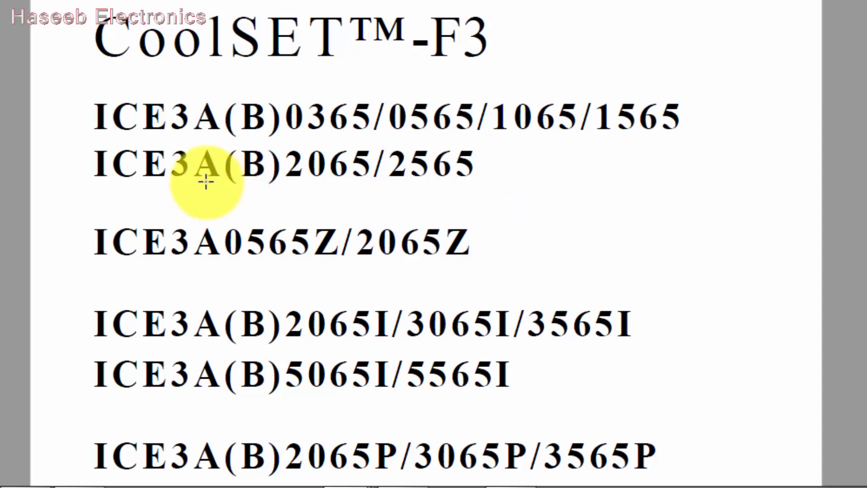
mouse_move(357, 324)
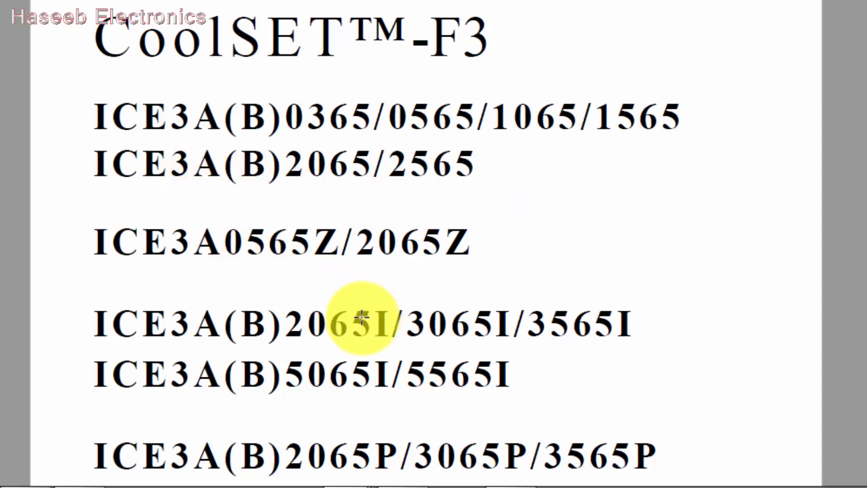
mouse_move(183, 323)
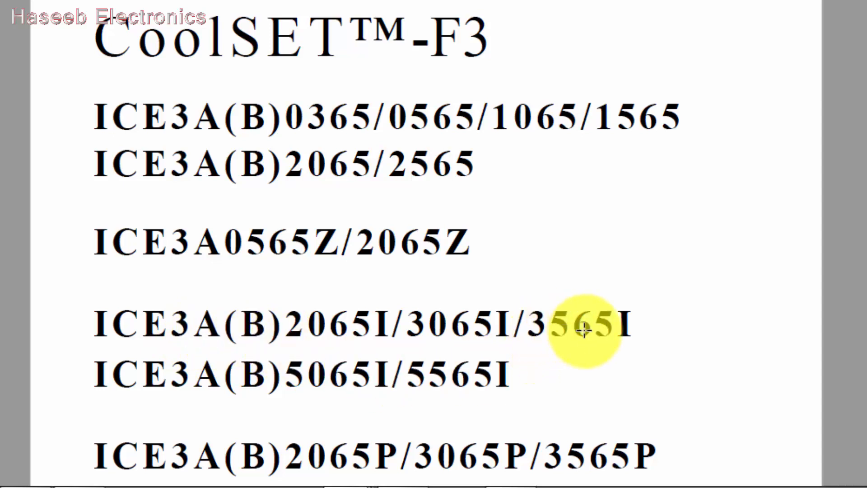
mouse_move(204, 138)
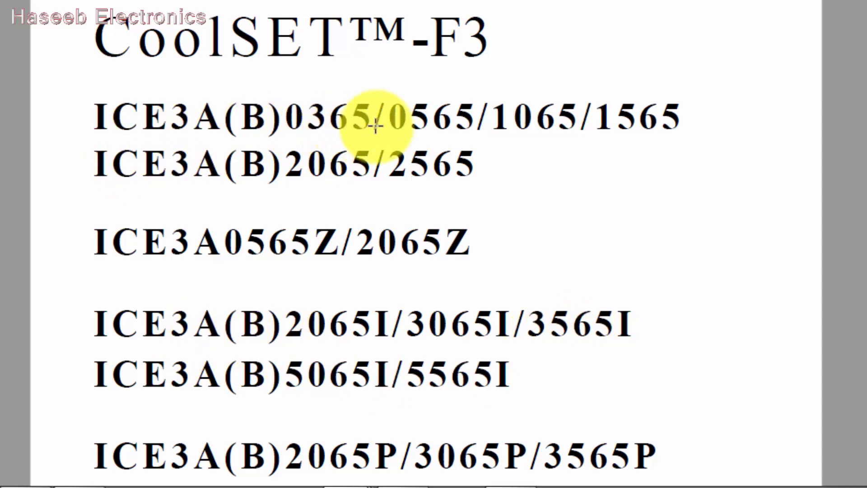
mouse_move(508, 130)
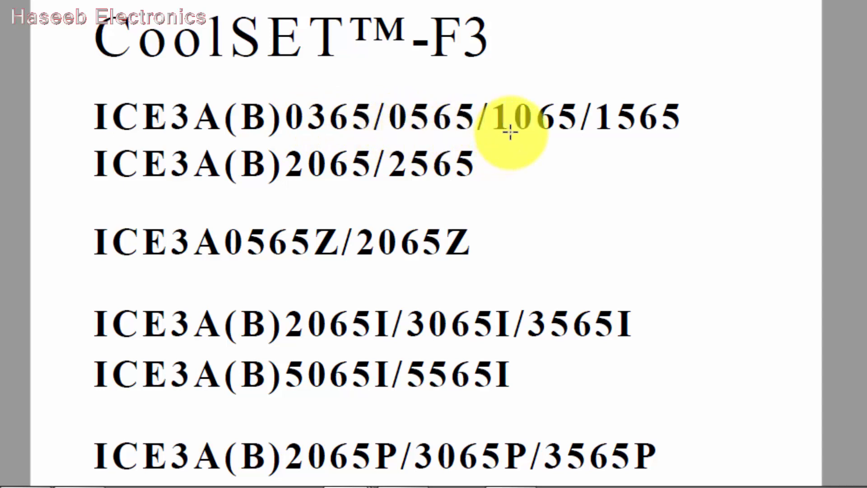
mouse_move(257, 164)
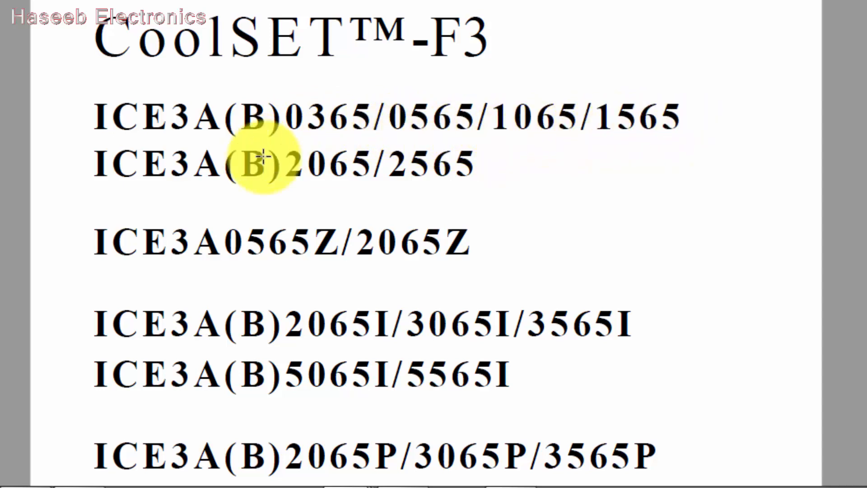
mouse_move(448, 188)
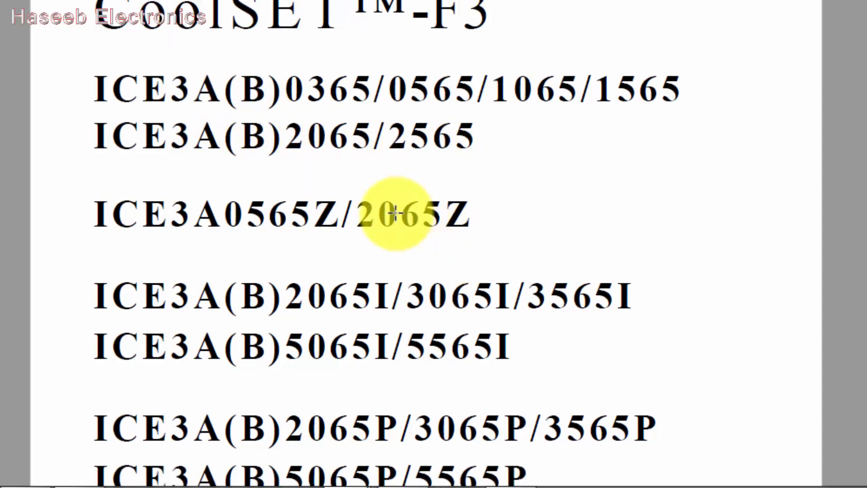
Scroll further down the video's comment thread before leaving YouTube Studio.
scroll(down, 3)
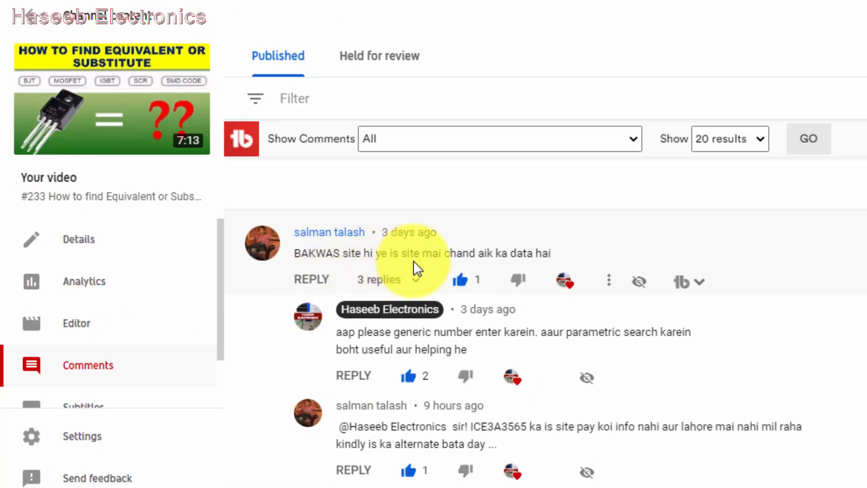
mouse_move(517, 275)
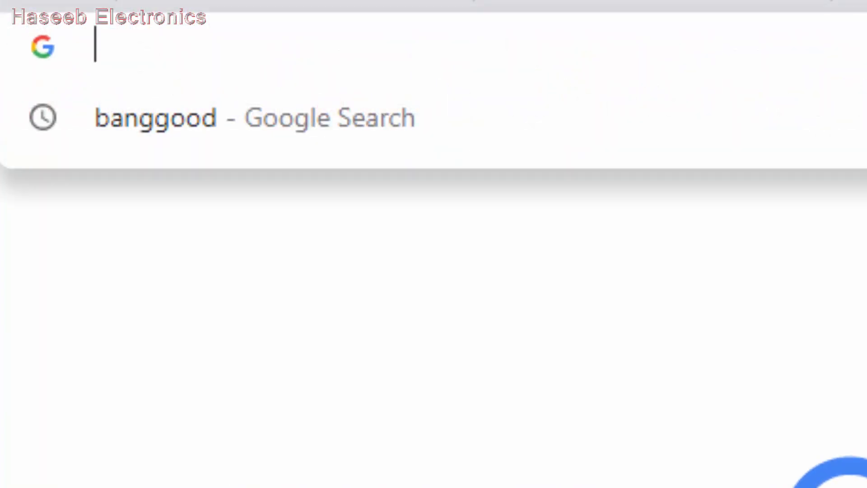
Load alltransistors.com from the 'all' address suggestion and focus its part-number search box.
text(all)
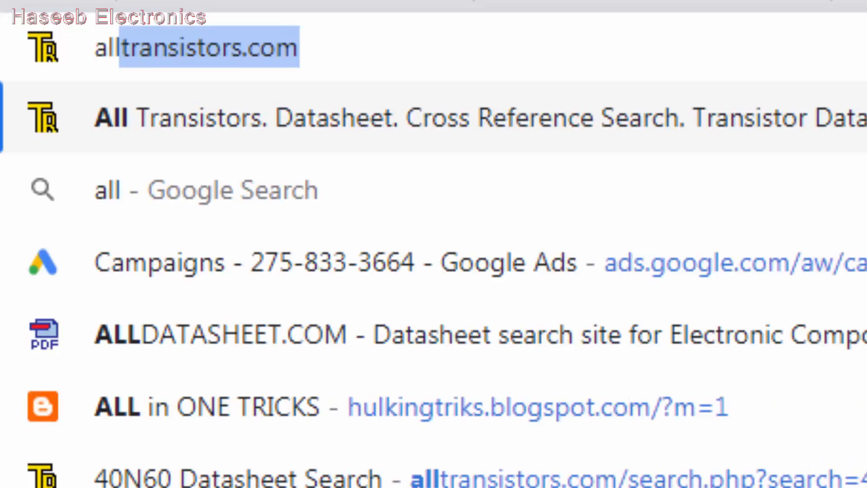
click(196, 47)
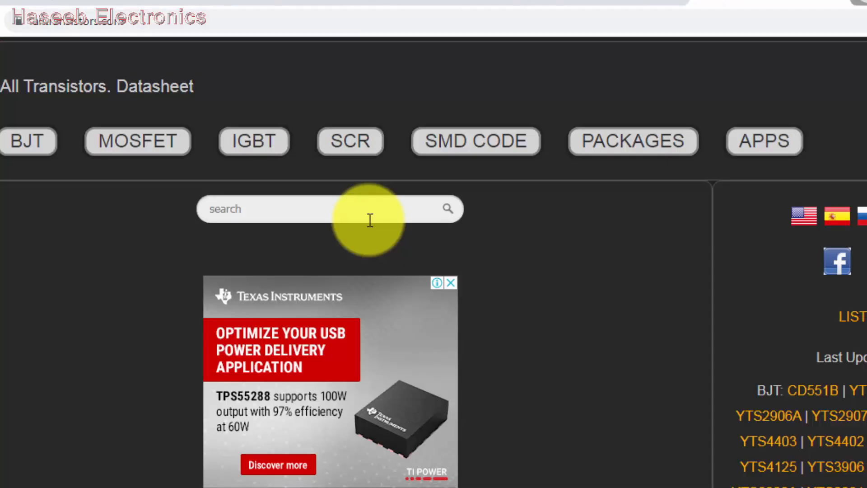
mouse_move(326, 215)
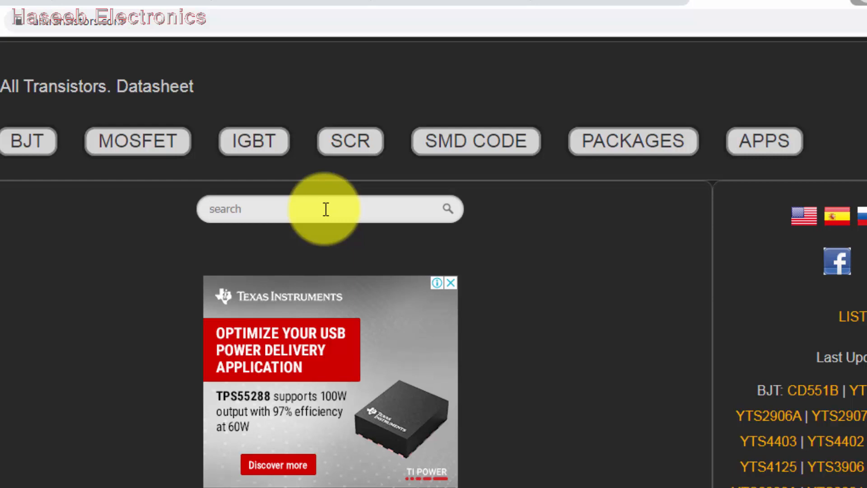
click(28, 141)
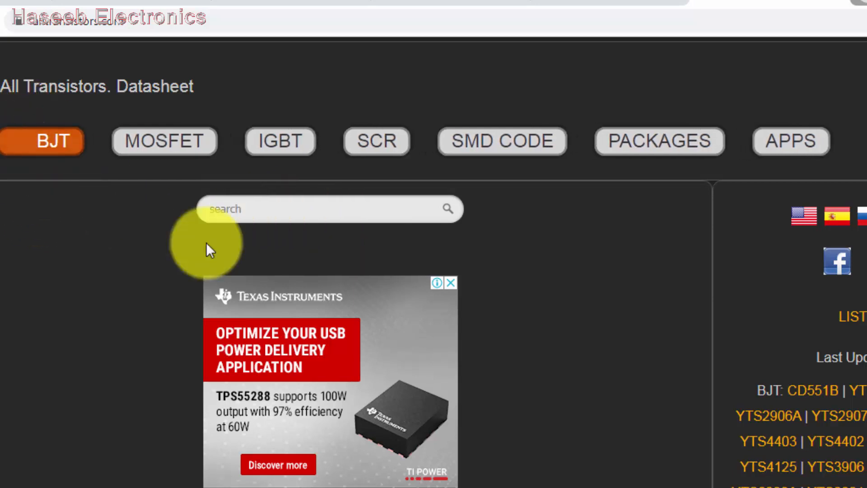
click(164, 140)
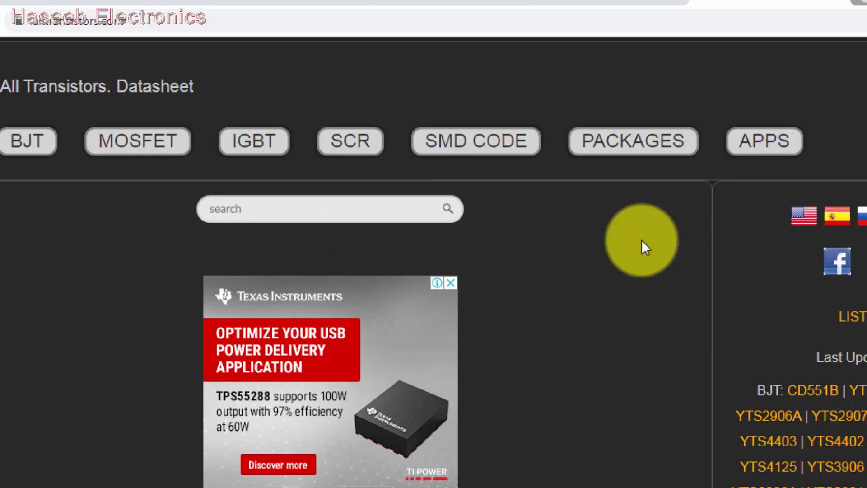
mouse_move(502, 169)
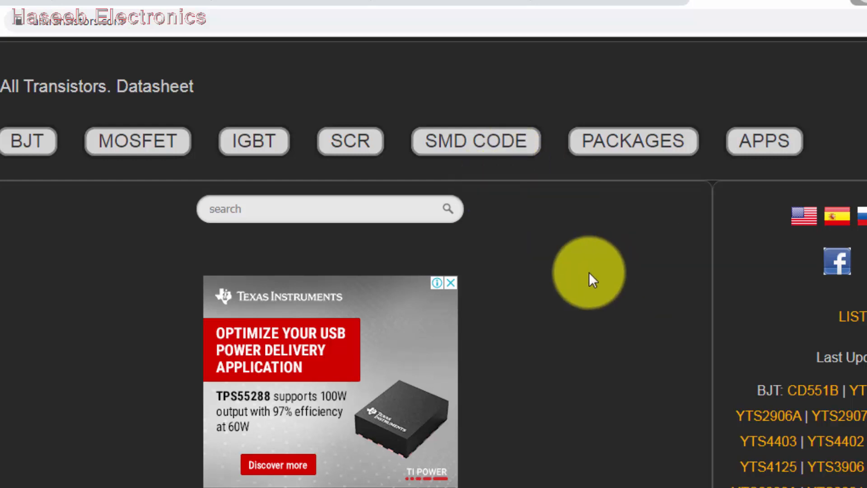
Search for 30h60 and open the STGW30H60DF IGBT's specification page from the results.
text(30h60)
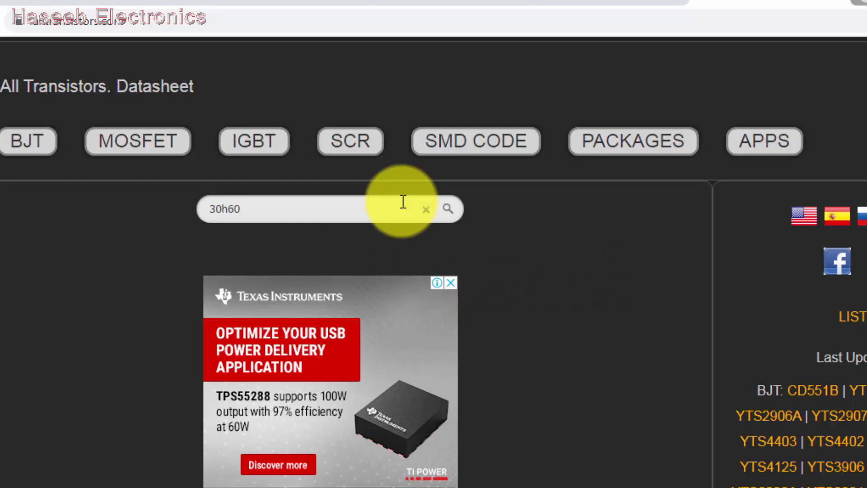
click(449, 208)
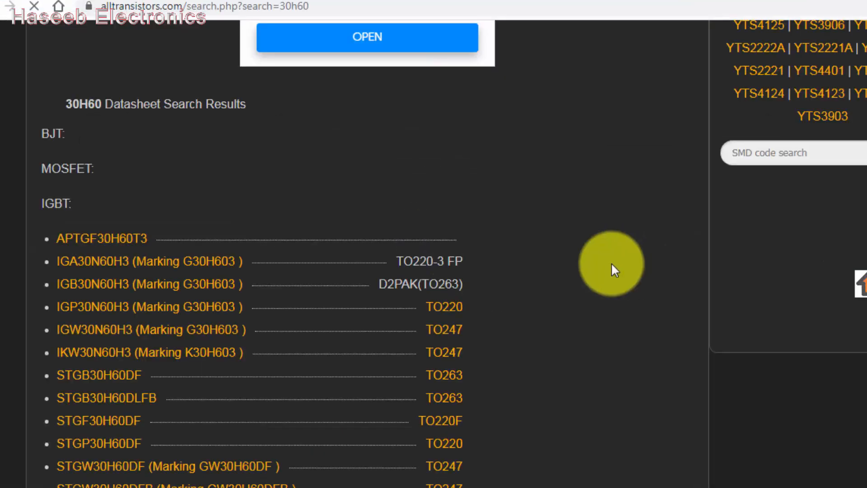
scroll(down, 3)
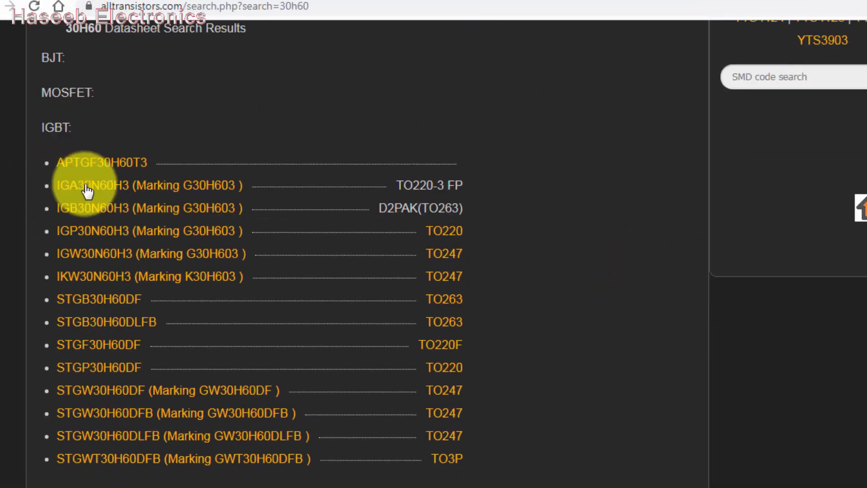
mouse_move(124, 344)
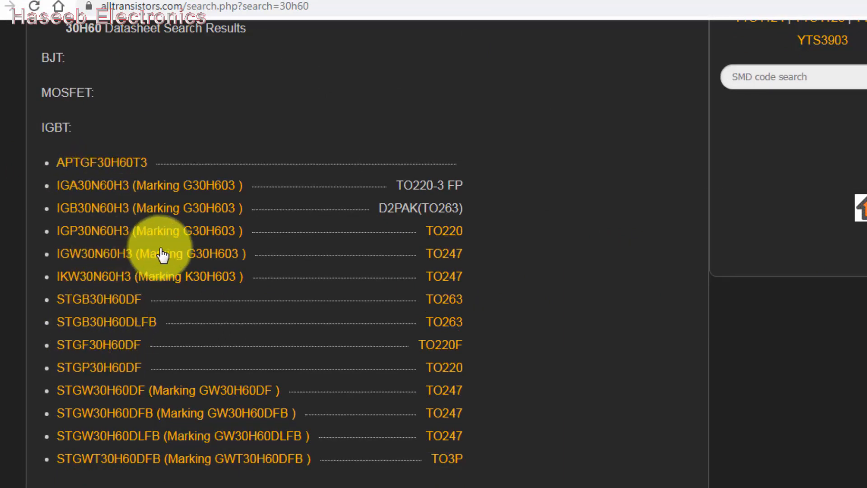
mouse_move(69, 198)
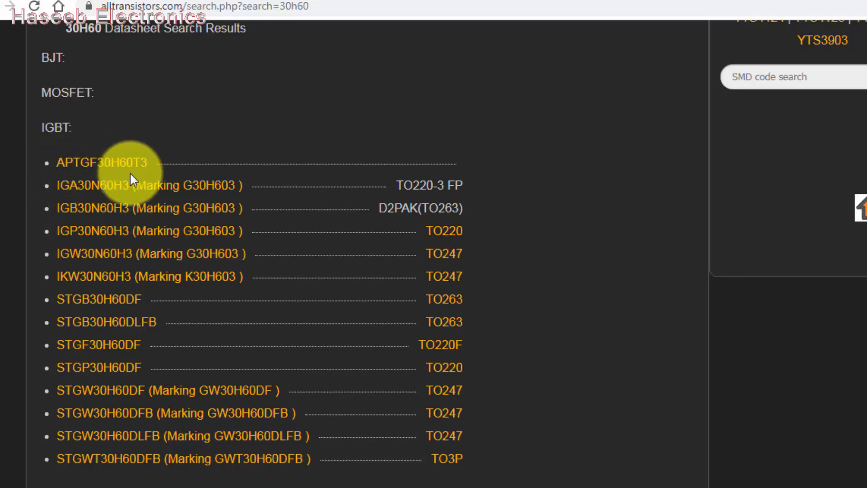
mouse_move(120, 463)
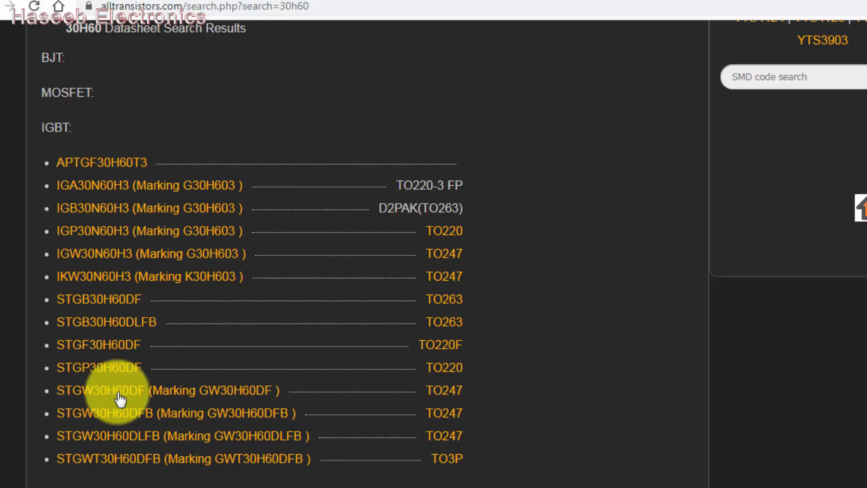
click(97, 390)
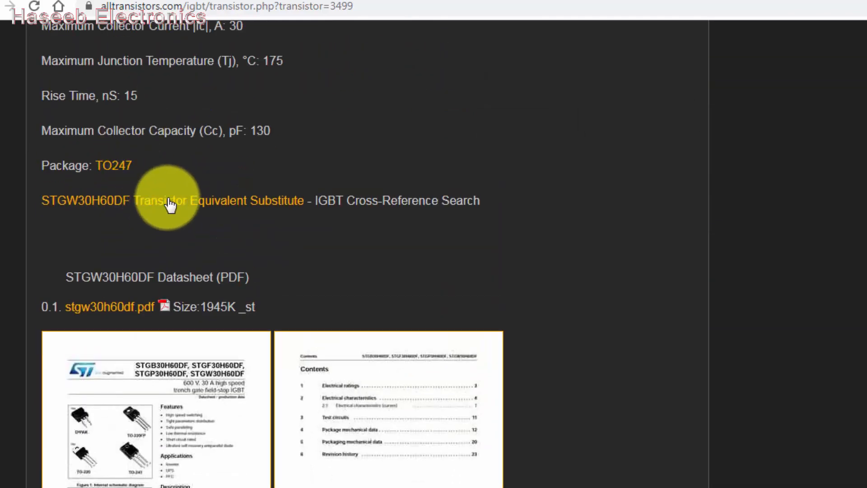
List the STGW30H60DF equivalent substitute IGBTs and scroll through the results table.
click(172, 200)
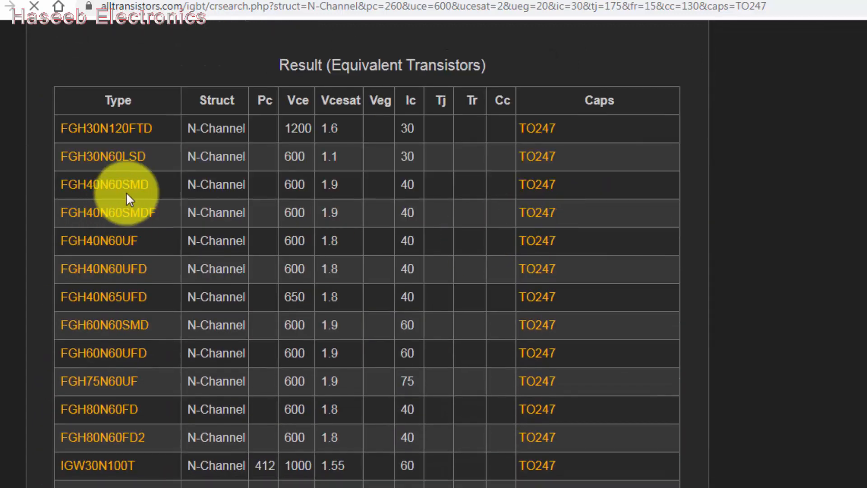
scroll(down, 3)
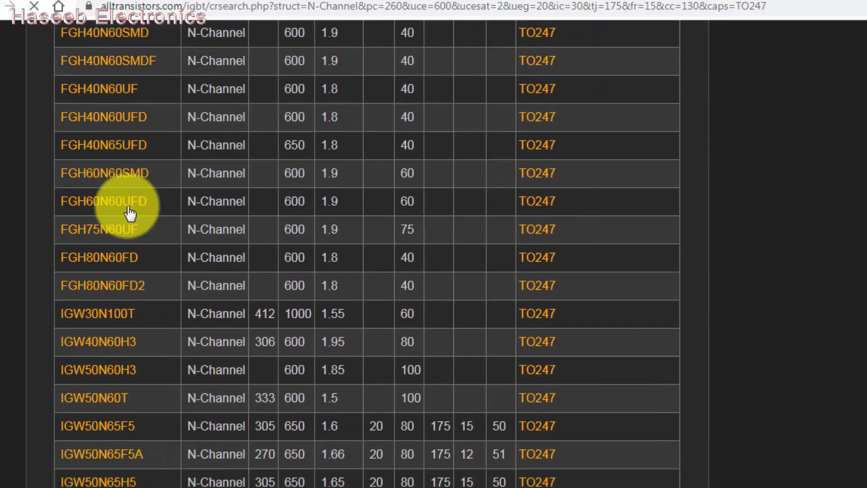
scroll(down, 3)
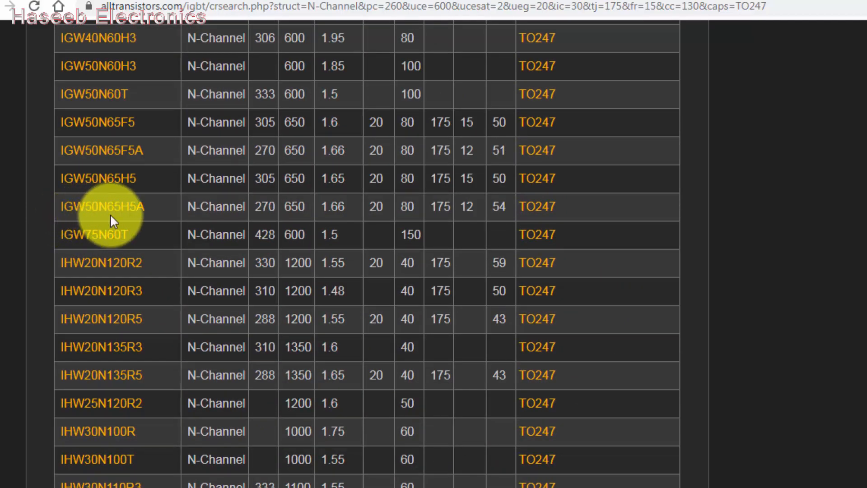
double_click(100, 206)
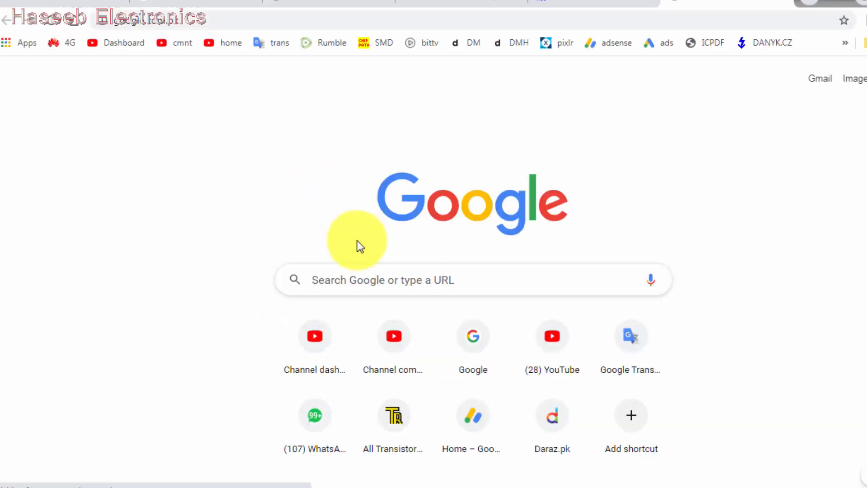
Search Google for 'ICE3A3565 dat', open the datasheet4u result in a new tab and its ICE3A3565I PDF.
text(ICE3A3565 dat)
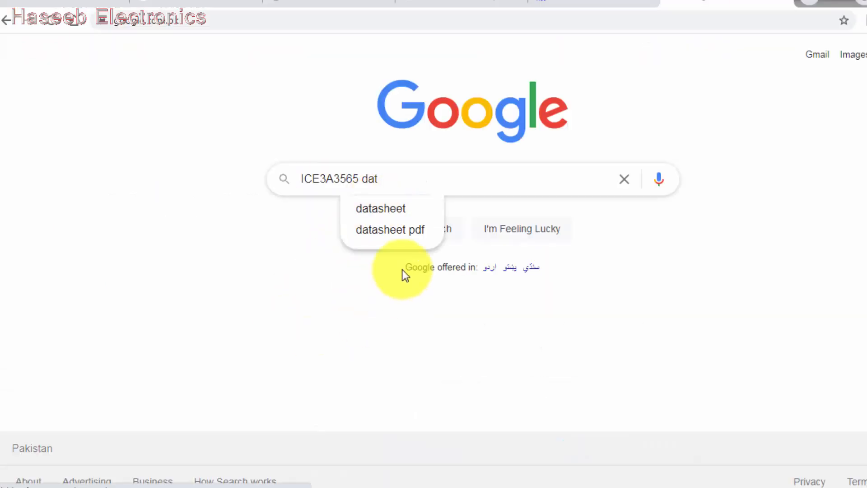
right_click(166, 189)
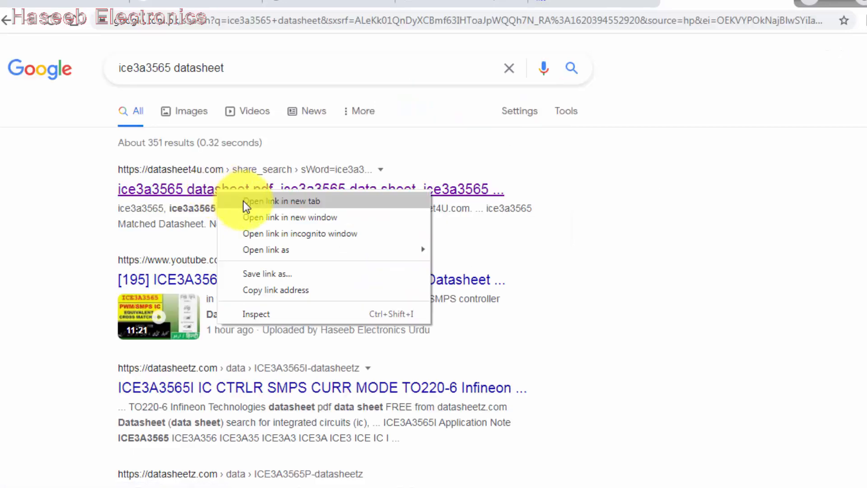
click(282, 200)
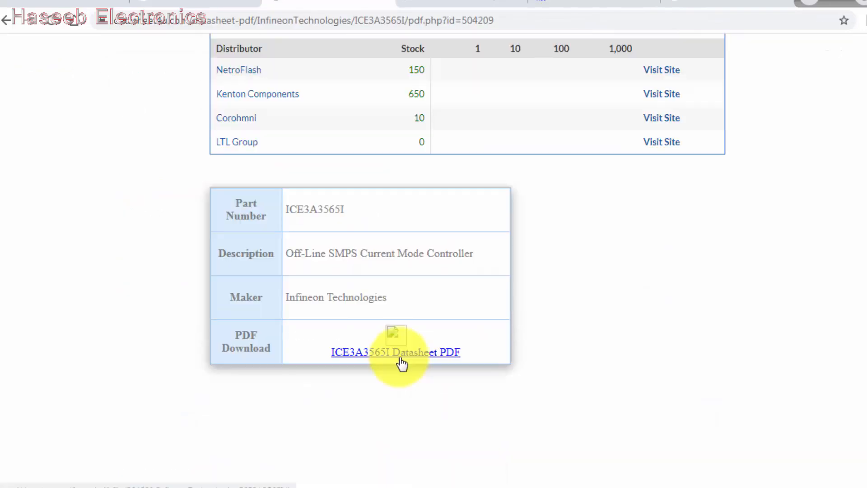
click(394, 351)
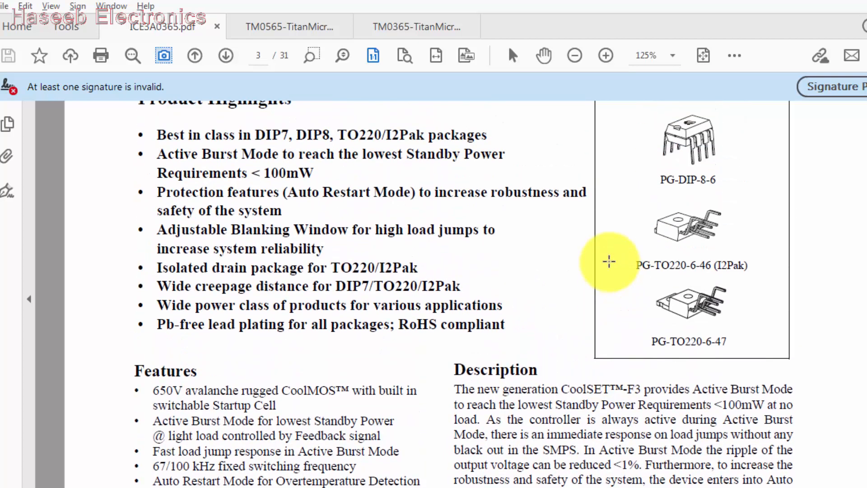
Scroll the CoolSET overview tables and mark the ICE3B0365 DIP-8 entry.
scroll(down, 3)
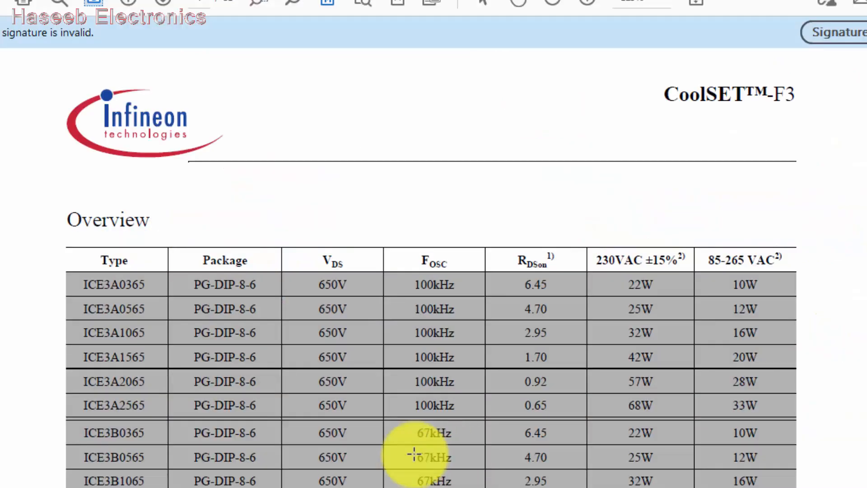
scroll(down, 3)
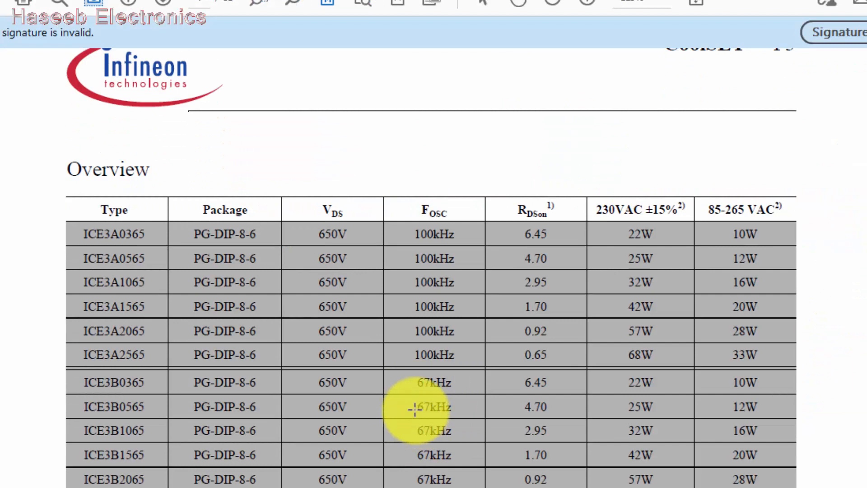
mouse_move(367, 343)
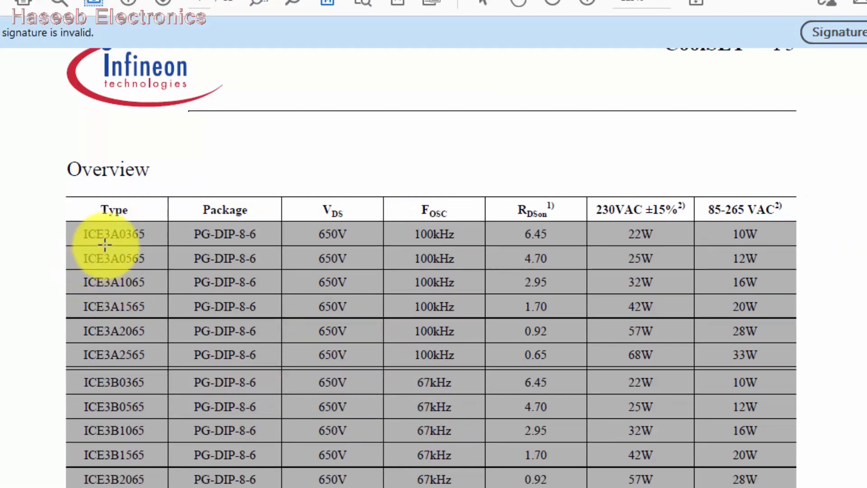
scroll(down, 3)
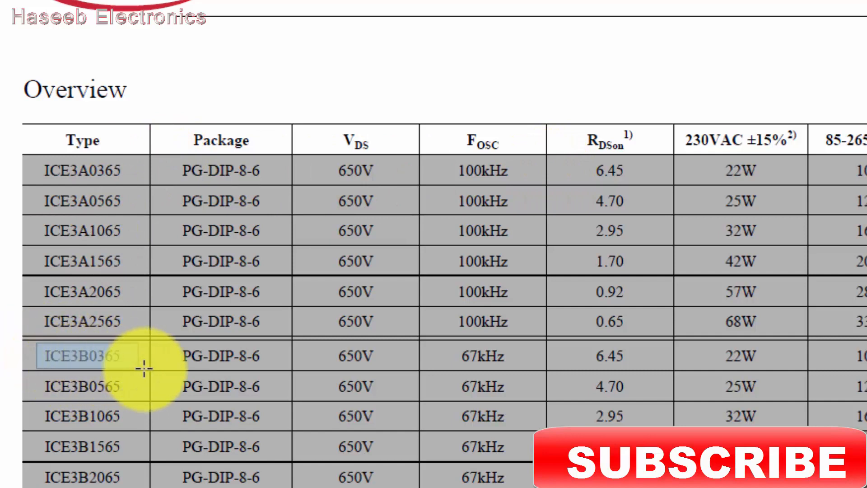
click(83, 356)
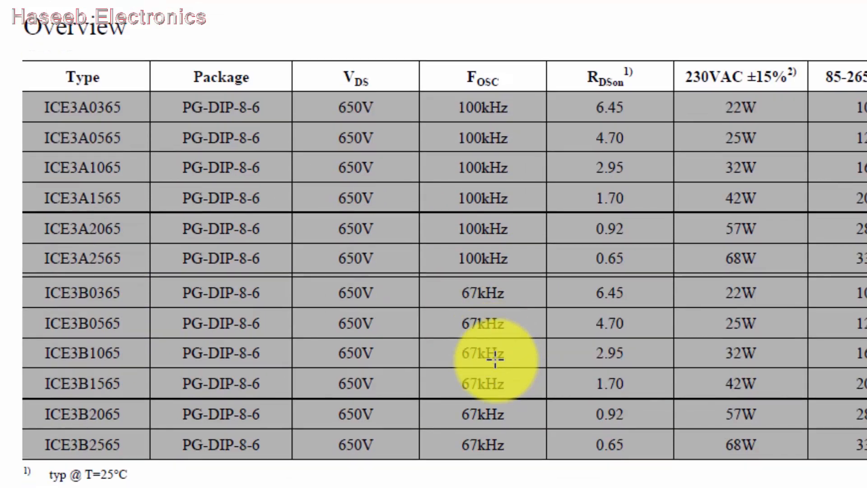
Reach the PG-TO-220 table and select the ICE3A3565I and ICE3B3565I part names.
scroll(down, 3)
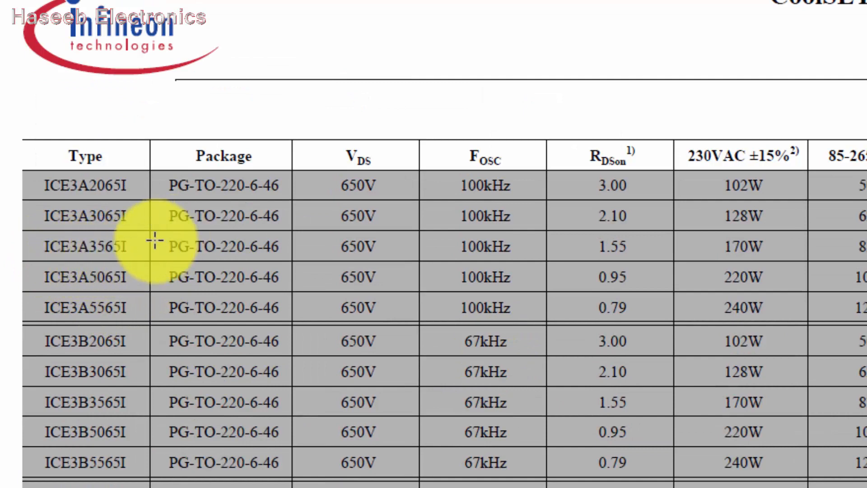
double_click(84, 245)
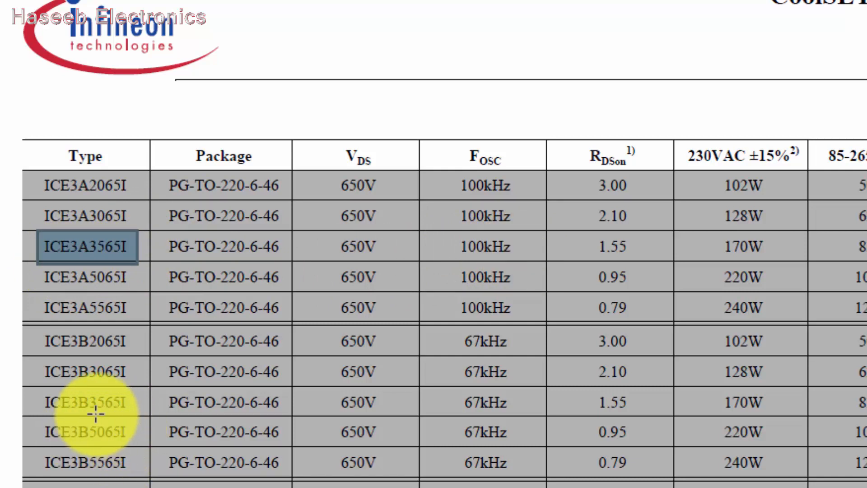
click(85, 402)
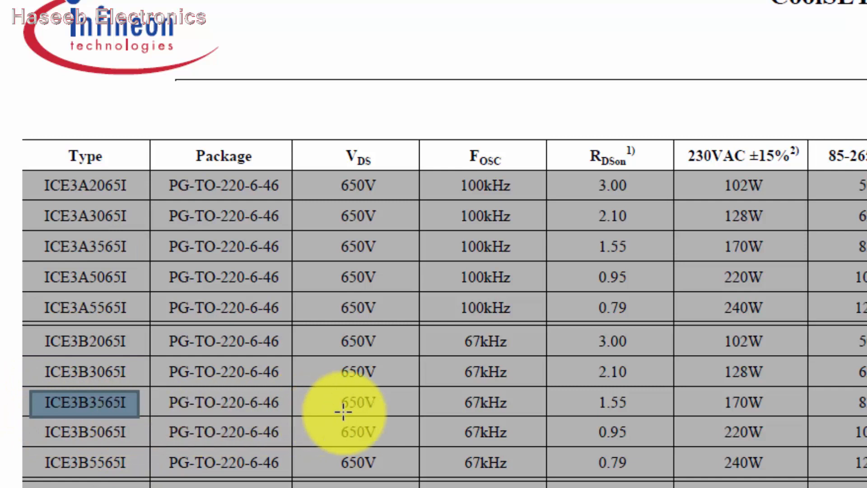
mouse_move(271, 287)
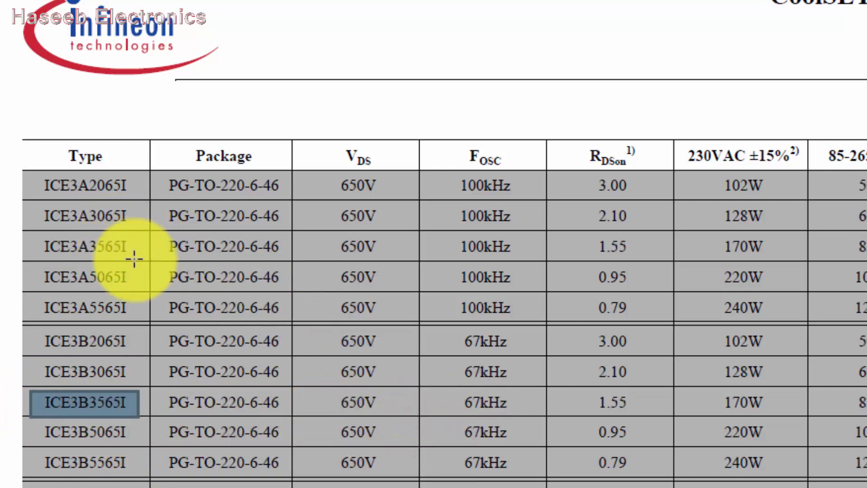
mouse_move(459, 257)
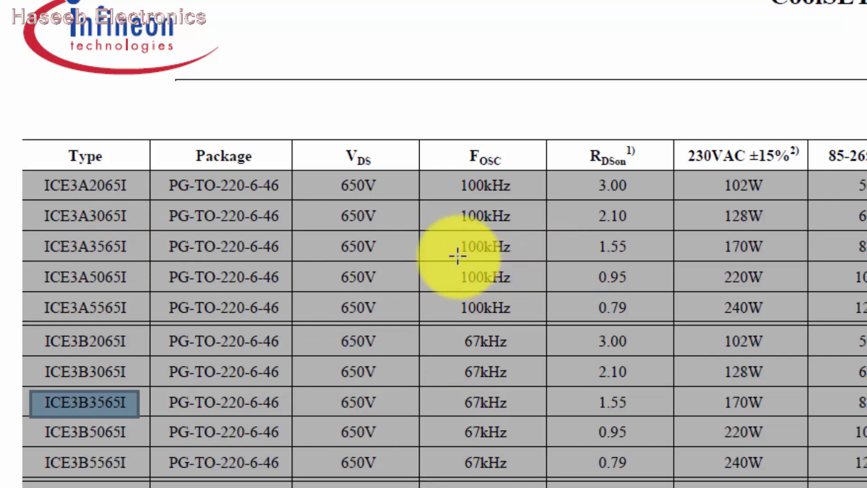
Scroll to section 1 Pin Configuration with tables 1.1 and 1.2 for PG-DIP-8-6 and PG-DIP-7-1.
scroll(down, 3)
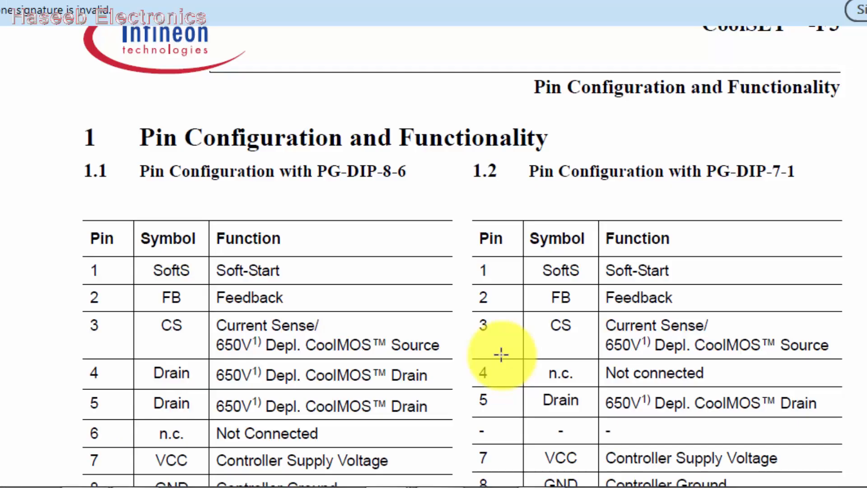
scroll(down, 3)
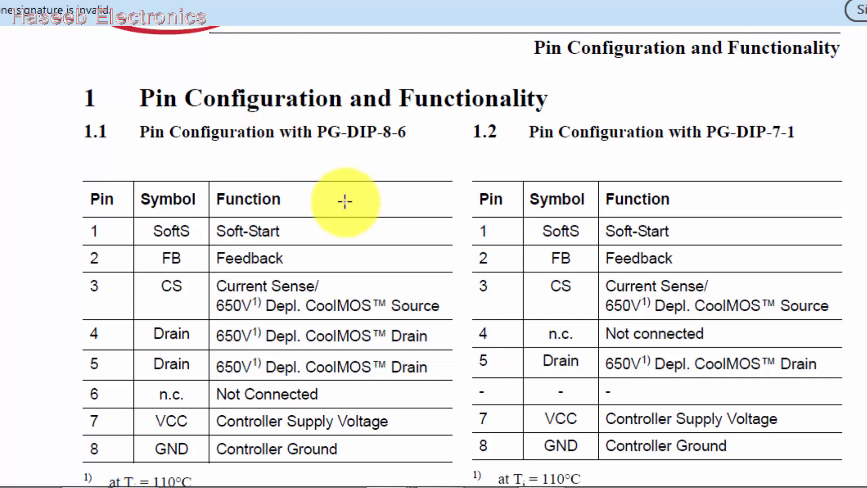
scroll(down, 3)
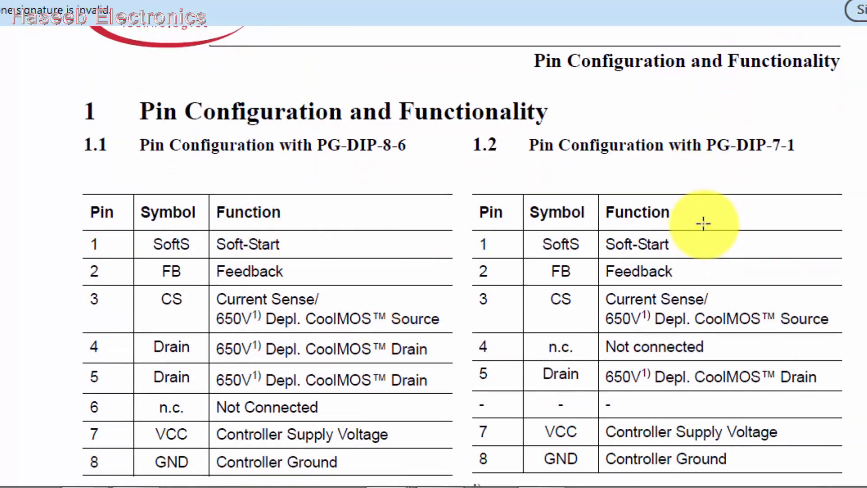
scroll(down, 3)
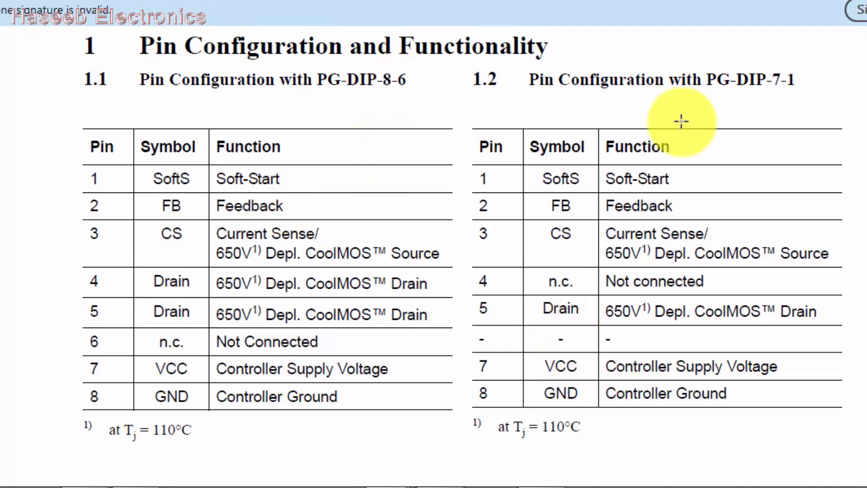
scroll(down, 3)
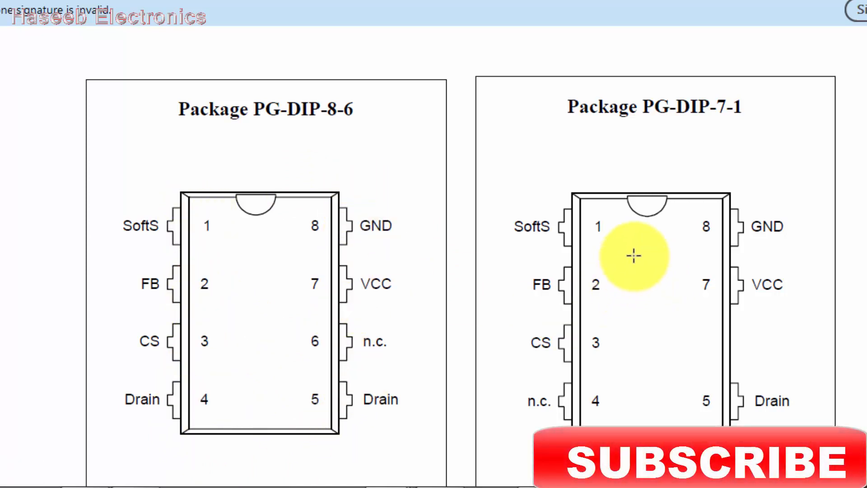
mouse_move(588, 215)
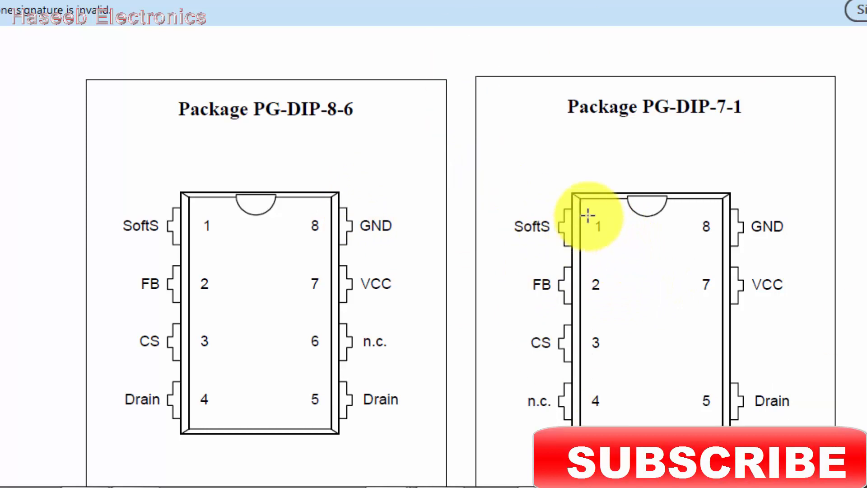
mouse_move(715, 344)
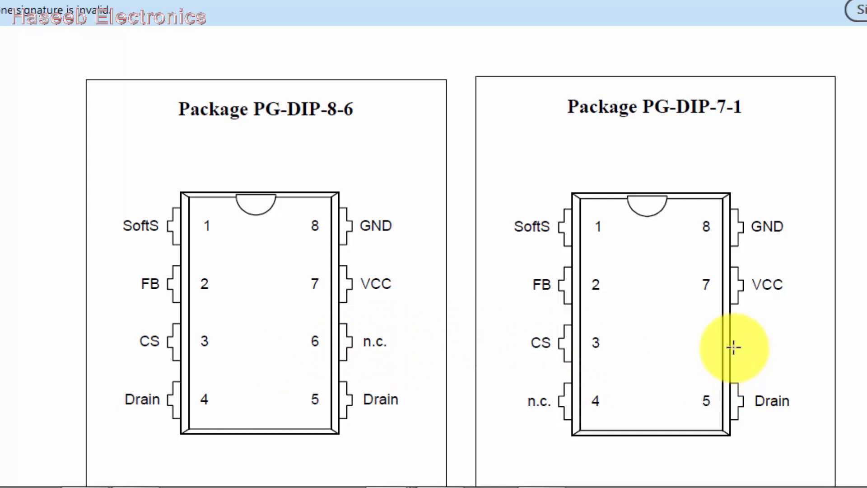
mouse_move(228, 284)
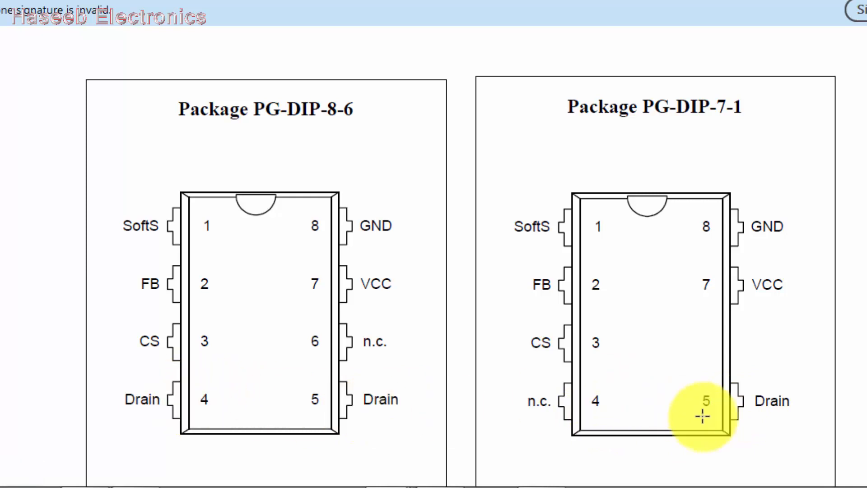
mouse_move(728, 298)
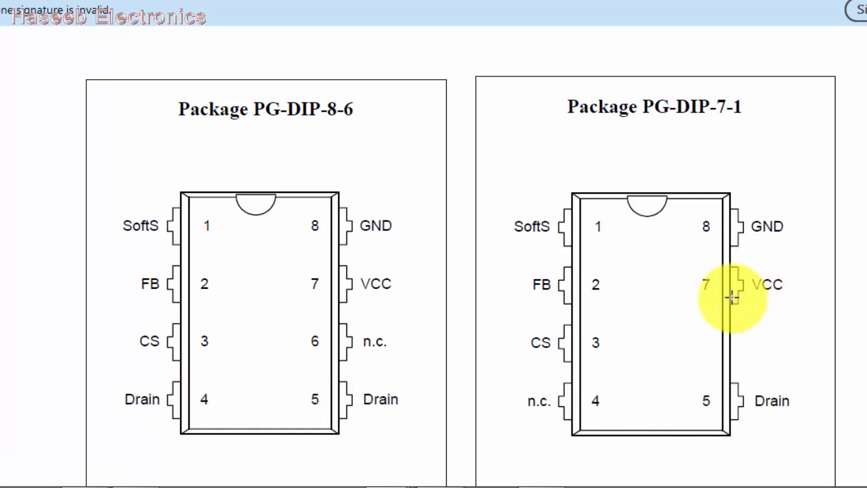
mouse_move(685, 226)
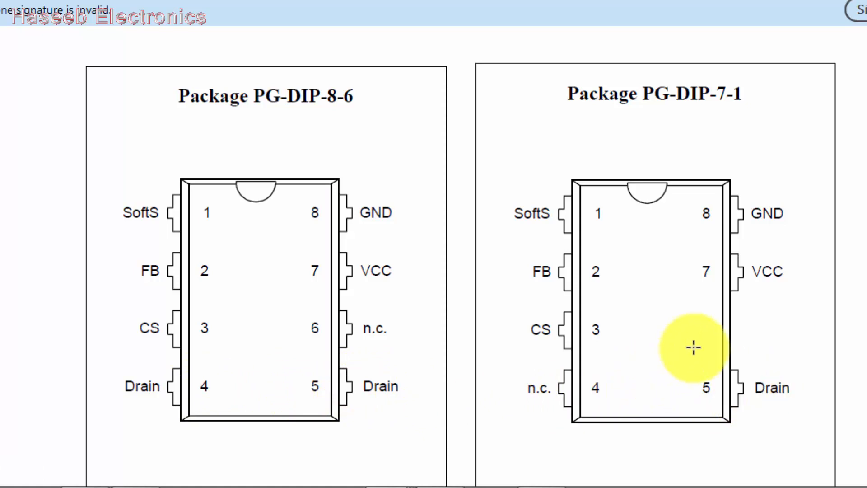
mouse_move(629, 246)
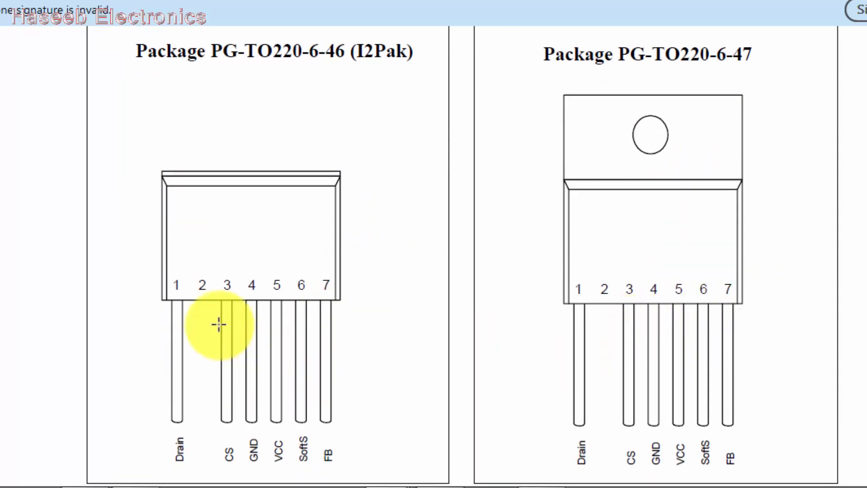
mouse_move(558, 243)
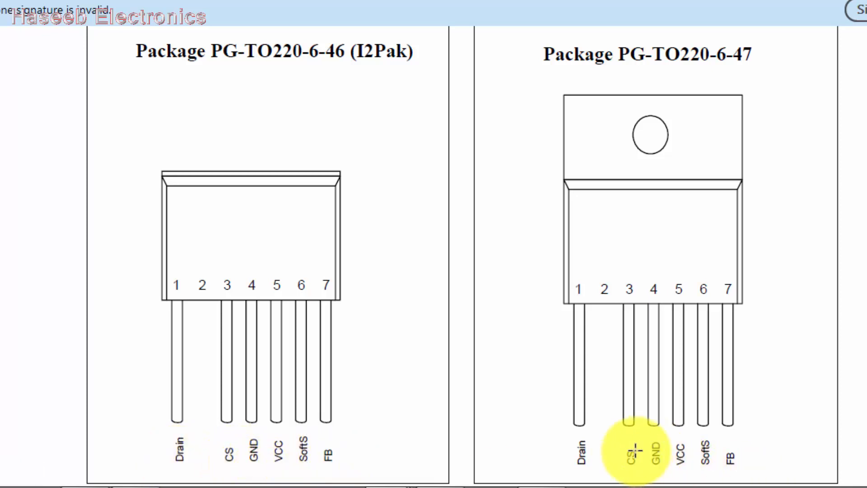
Scroll past the PG-TO220-6-46 and PG-TO220-6-47 package pinout drawings.
scroll(down, 3)
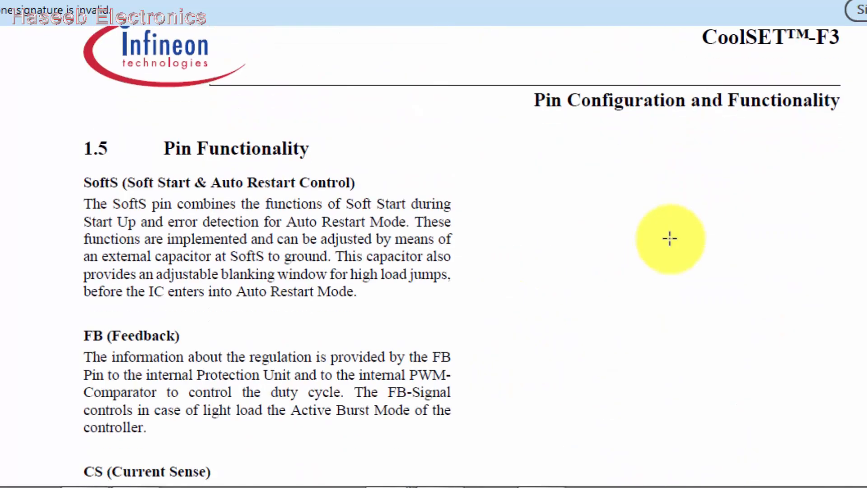
Scroll to section 1.5 Pin Functionality describing the SoftS and FB pins.
scroll(down, 3)
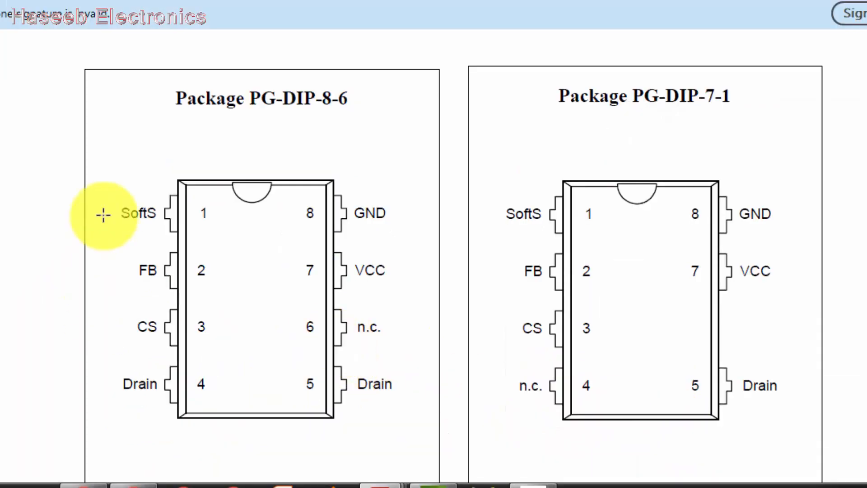
mouse_move(116, 301)
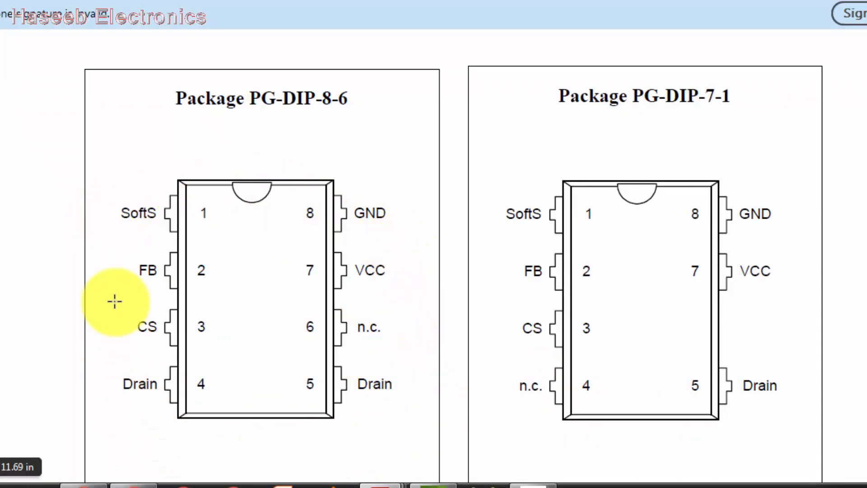
mouse_move(348, 213)
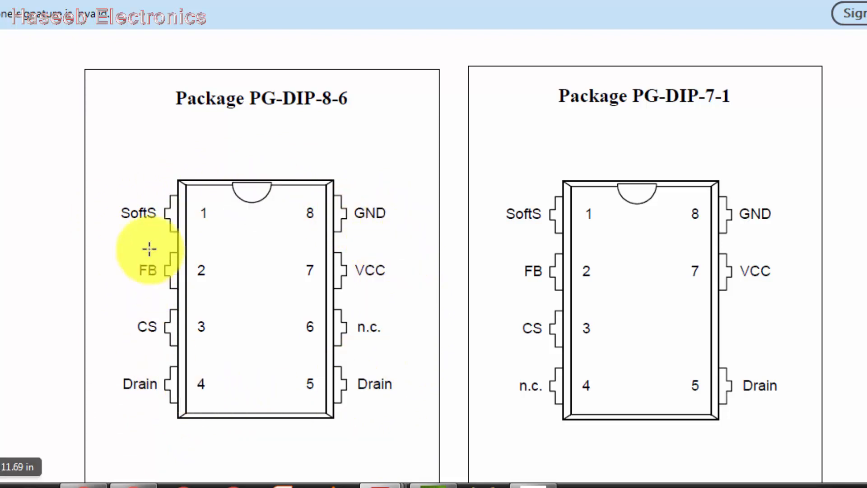
mouse_move(309, 211)
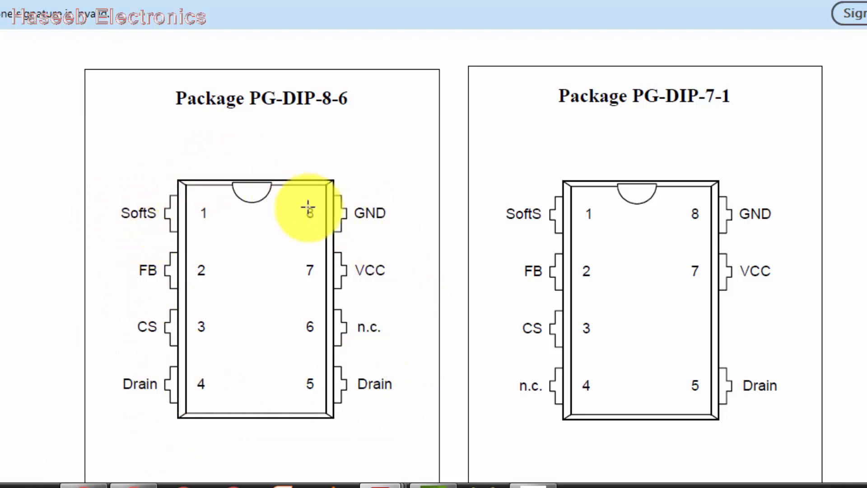
mouse_move(192, 310)
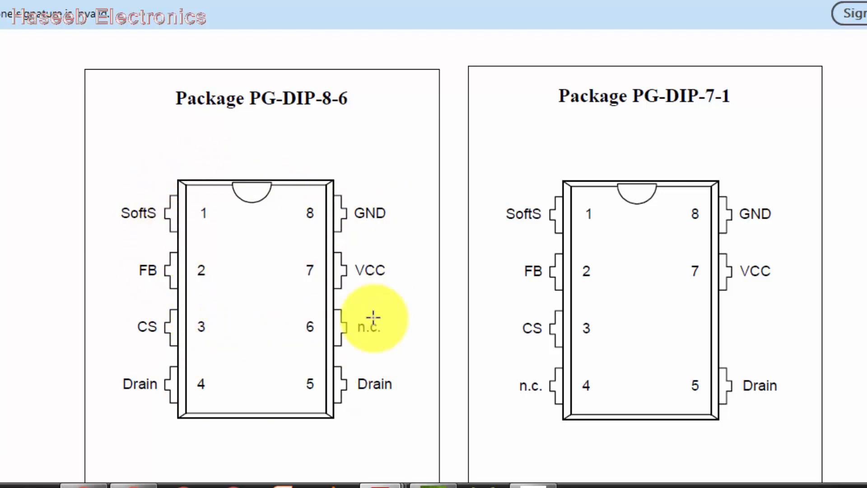
mouse_move(398, 435)
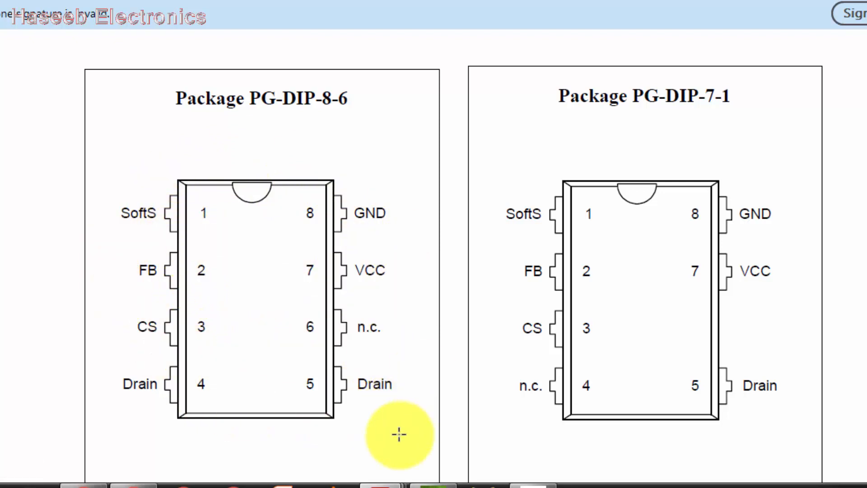
mouse_move(163, 329)
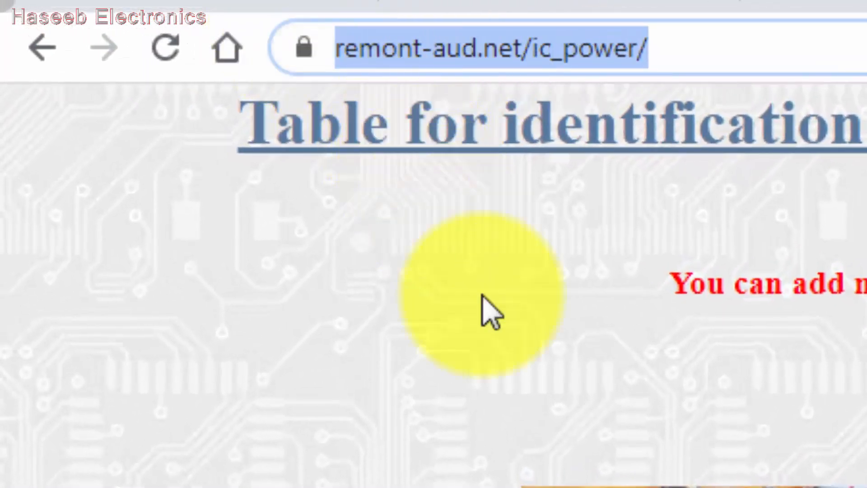
mouse_move(370, 149)
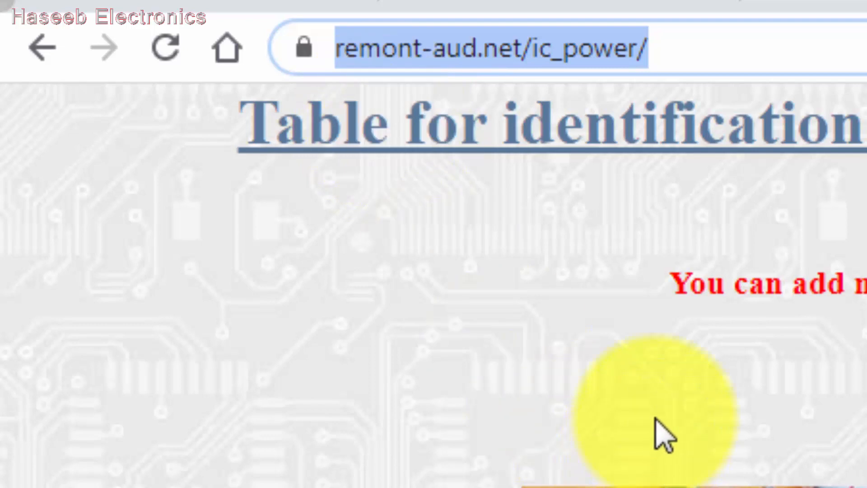
mouse_move(560, 319)
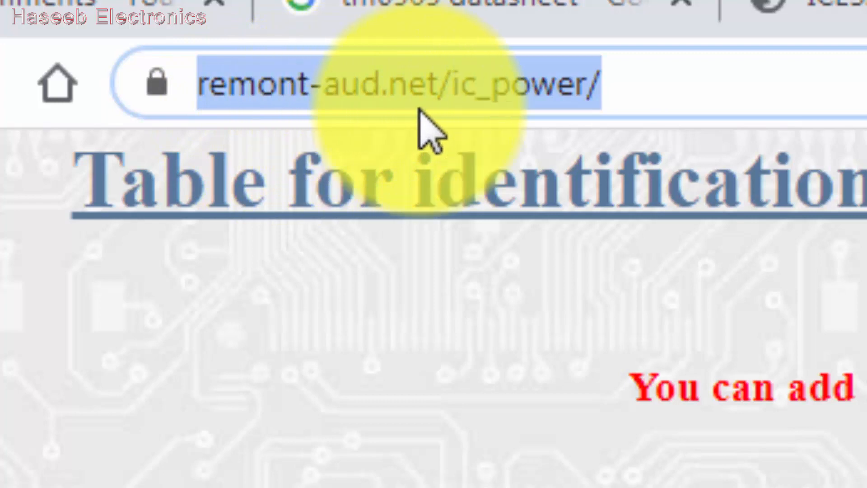
mouse_move(503, 132)
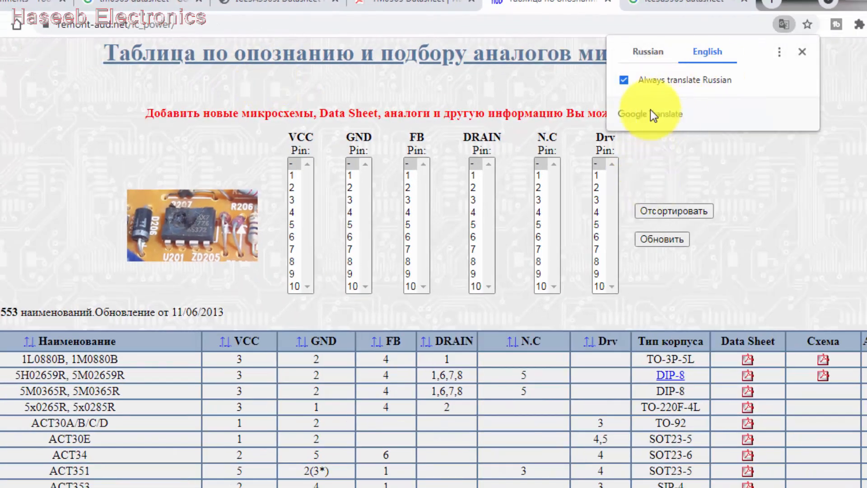
Translate the remont-aud.net power IC analog table into English via the Google Translate popup.
click(706, 51)
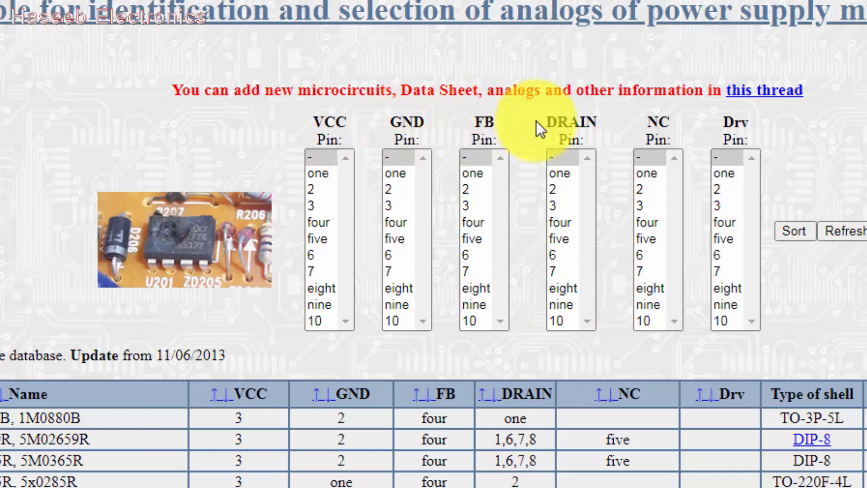
mouse_move(733, 120)
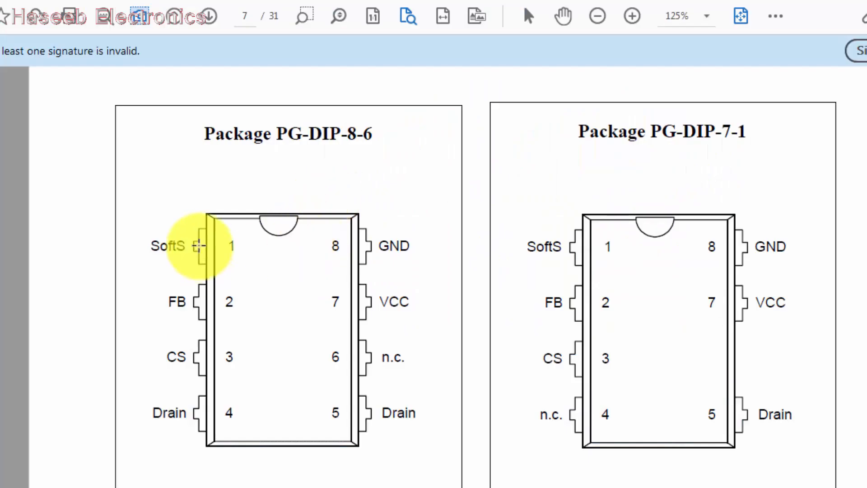
mouse_move(343, 310)
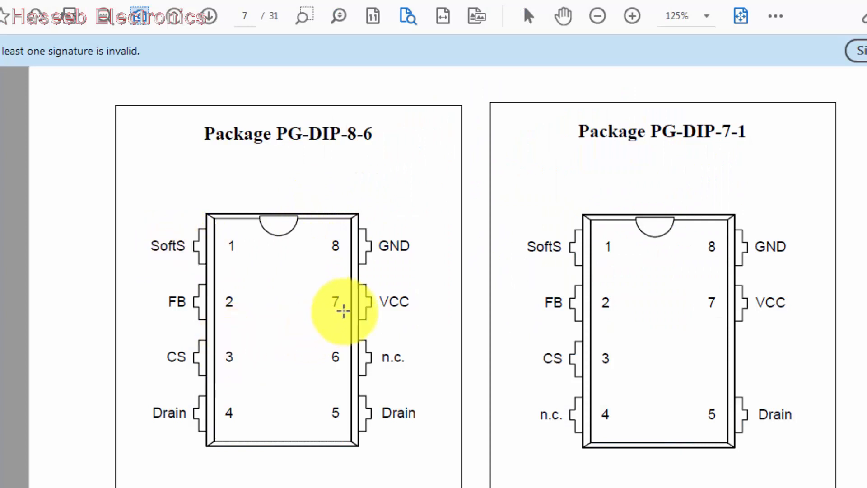
mouse_move(354, 362)
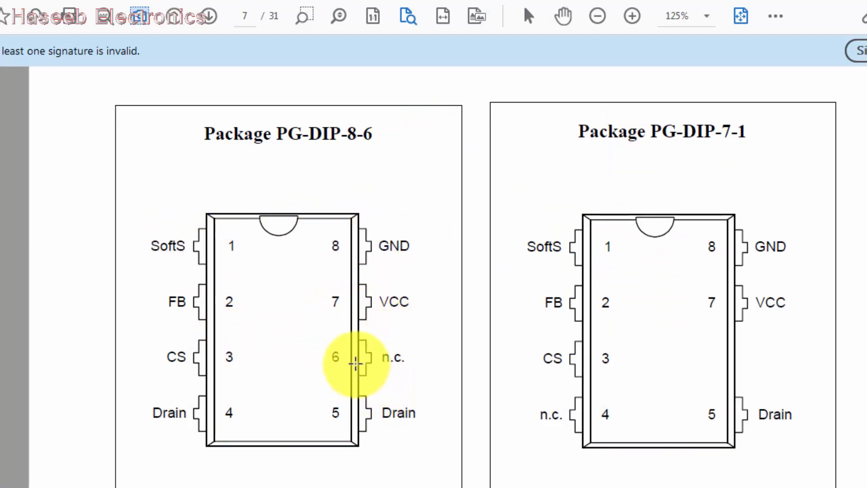
mouse_move(271, 440)
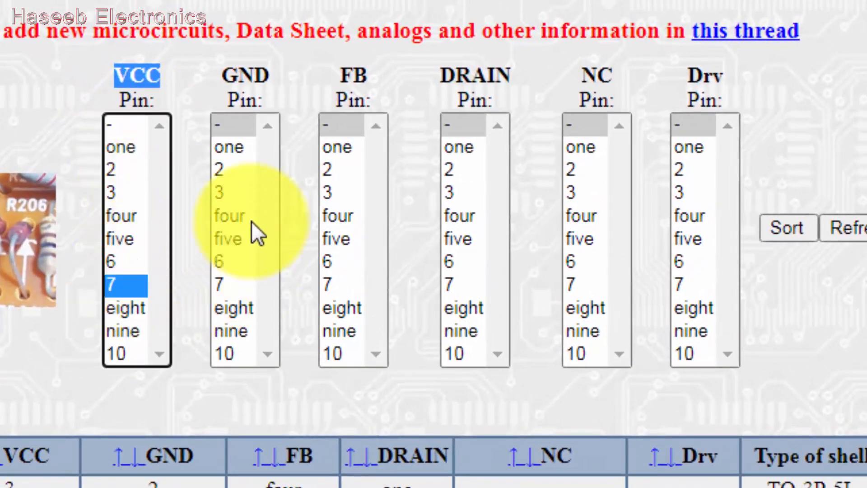
Set NC on pin 6 and sort, listing ICE3A(B)xx65 with ICE2A, ICE2B, TDA and TM0x65R analogs.
click(459, 216)
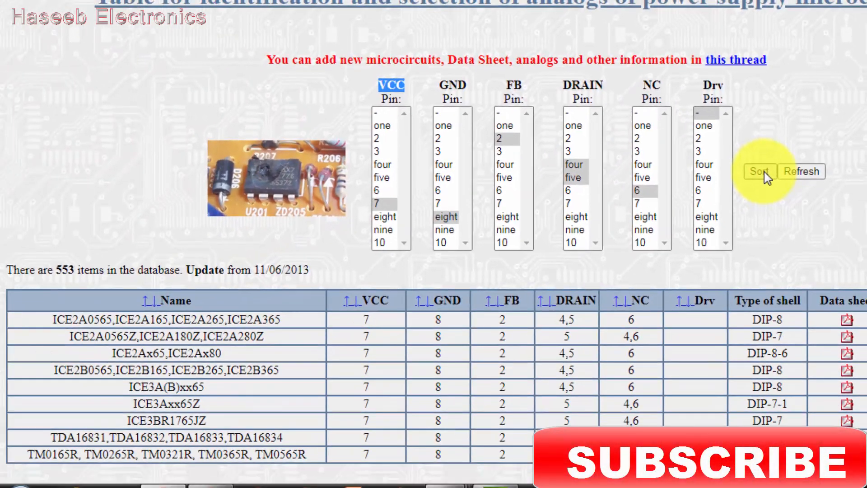
click(759, 171)
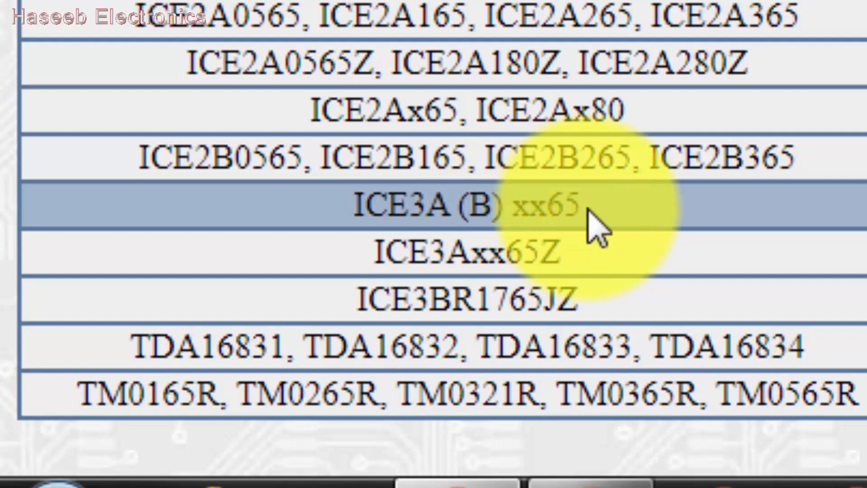
mouse_move(470, 205)
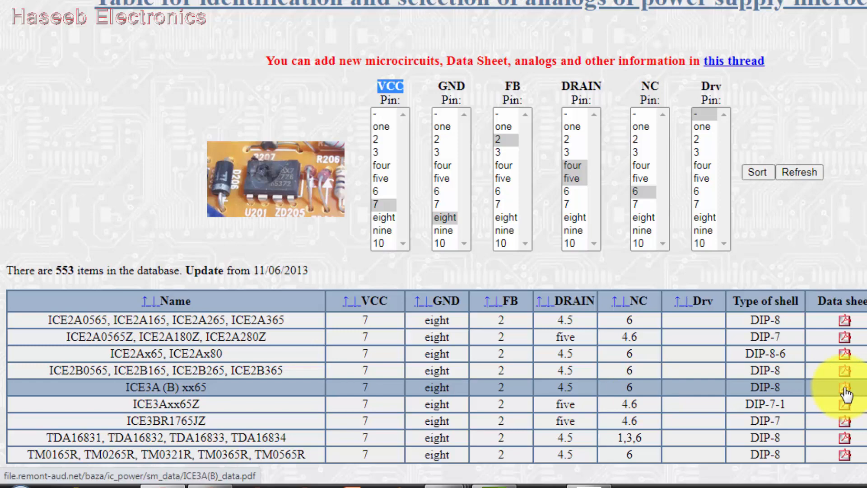
Open the ICE3A(B)xx65 PDF and the TM0165R–TM0565R family PDF, landing in the Titan Micro TM0565 datasheet.
click(845, 388)
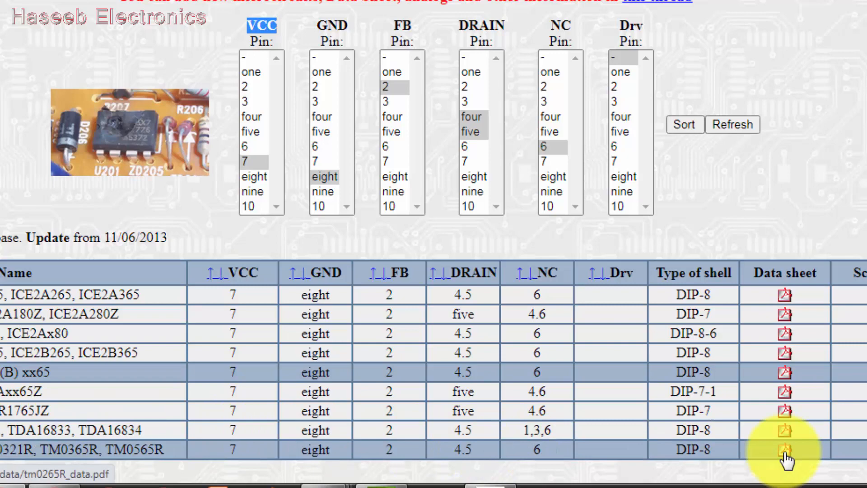
click(784, 450)
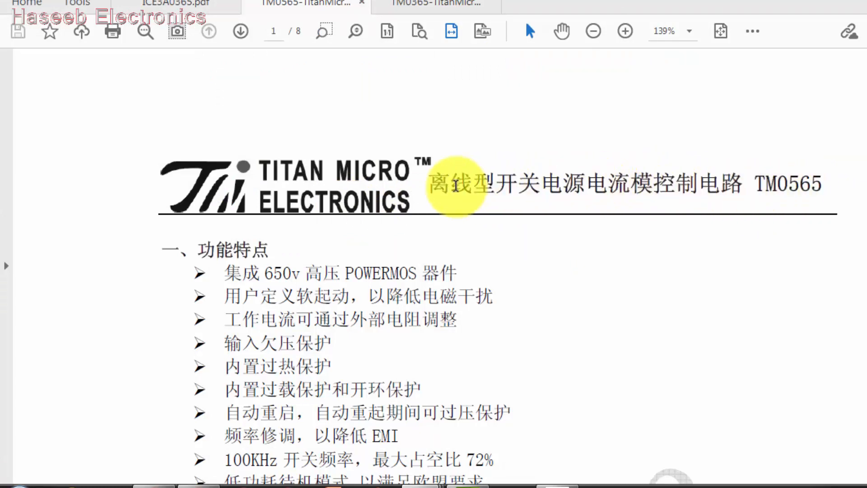
Highlight TM0565's 100KHz frequency, 72% duty cycle line, then view ICE3A0365's 67/100 kHz, 72% Features list.
drag(437, 185, 741, 185)
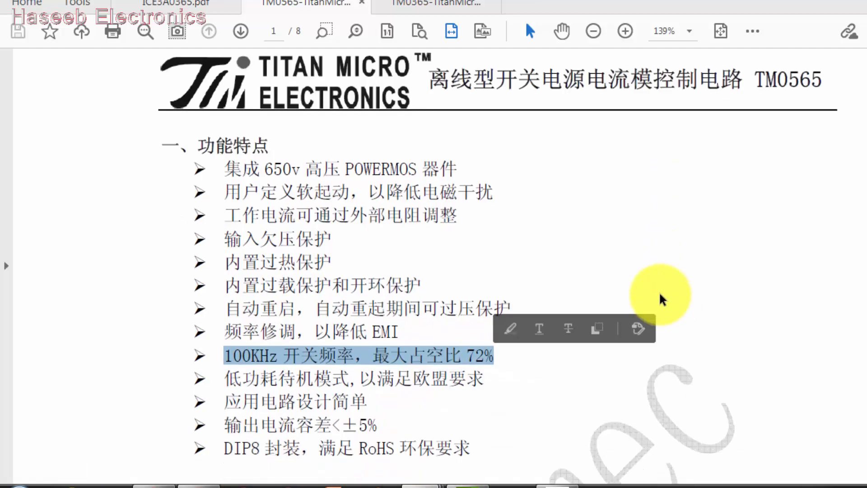
scroll(down, 3)
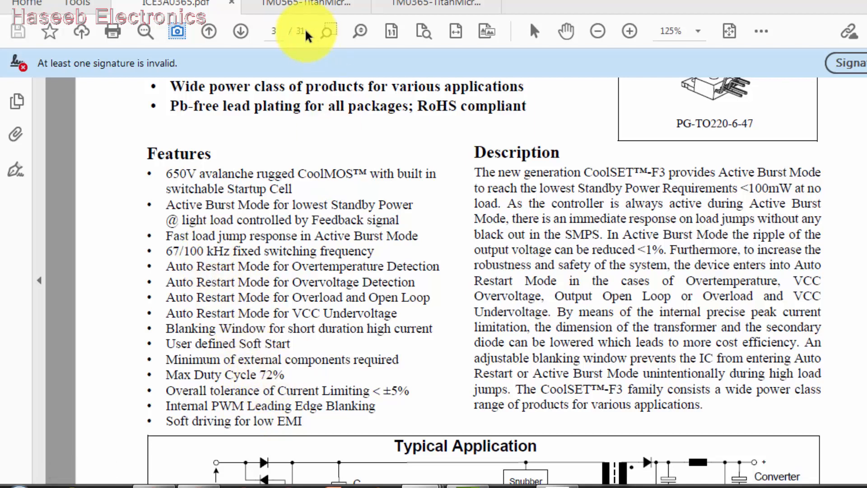
Compare TM0565's 8.5V–21V VCC range with ICE3A0365's 8.5–21V operating range across both datasheets.
click(307, 3)
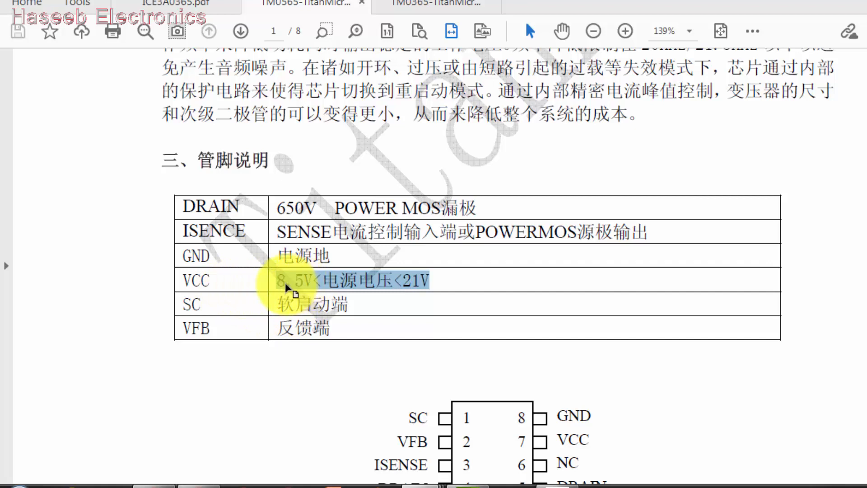
mouse_move(146, 72)
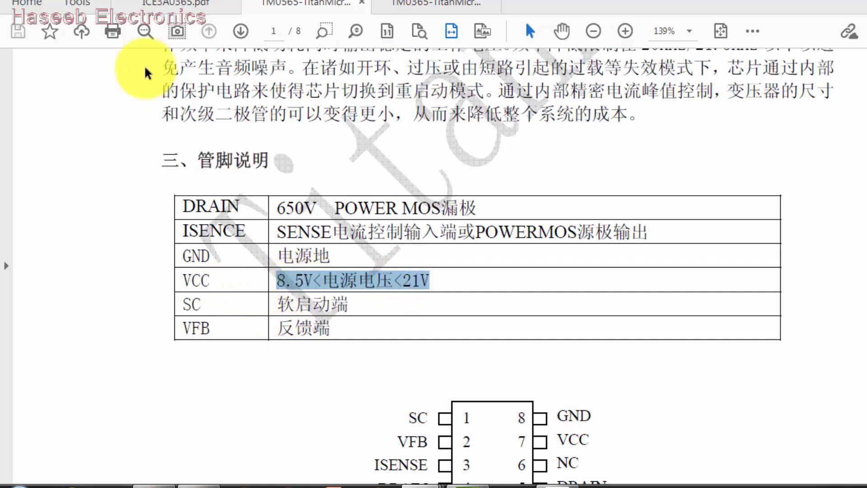
click(176, 4)
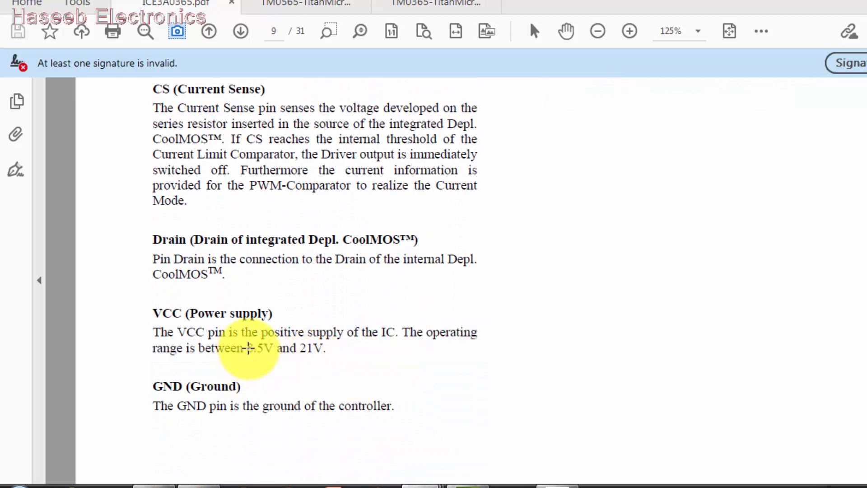
click(306, 4)
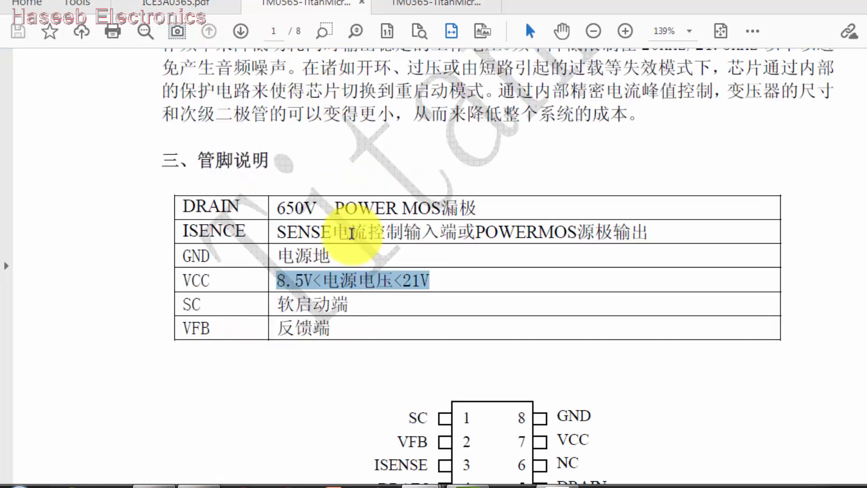
mouse_move(265, 290)
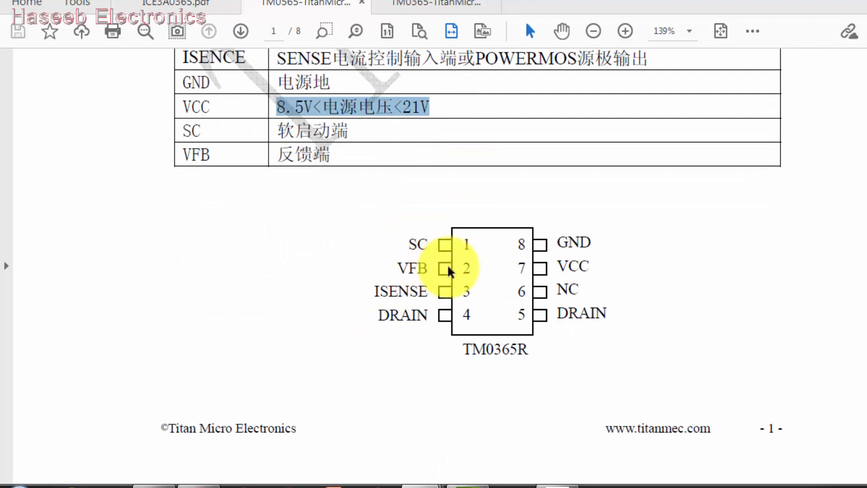
mouse_move(437, 244)
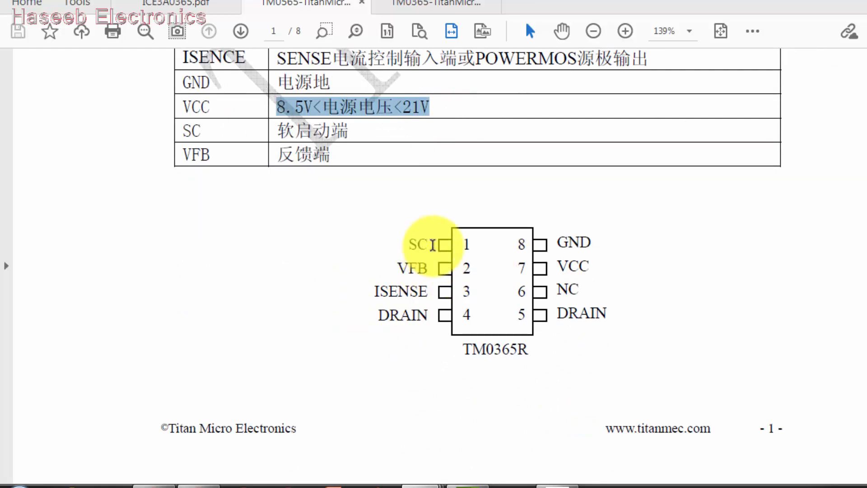
mouse_move(479, 279)
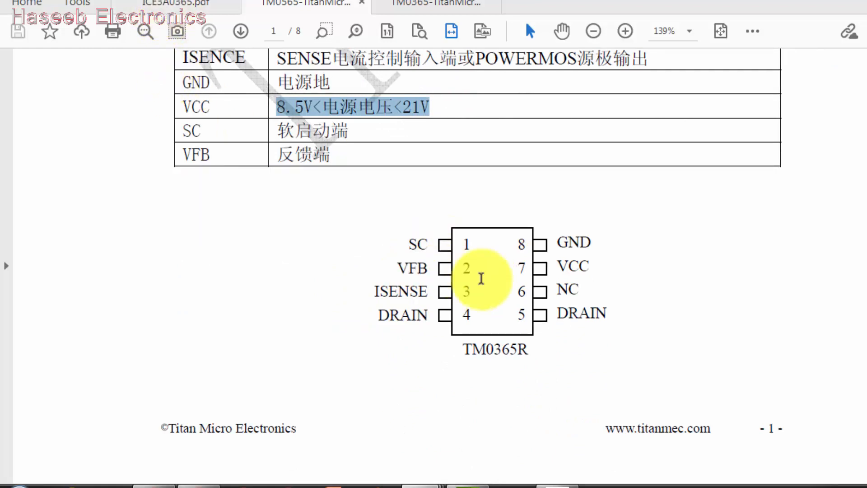
mouse_move(209, 31)
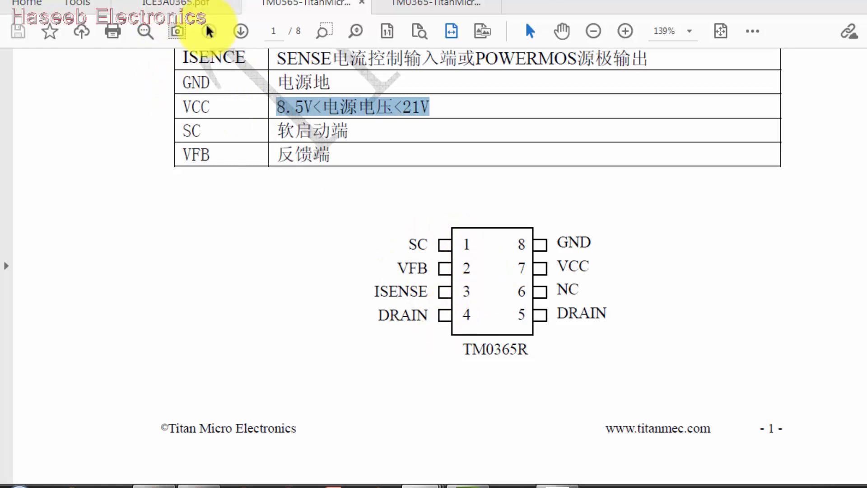
Cross-check the ICE3A0365 DIP package pin diagrams on page 7 against the TM0365R pinout.
click(176, 4)
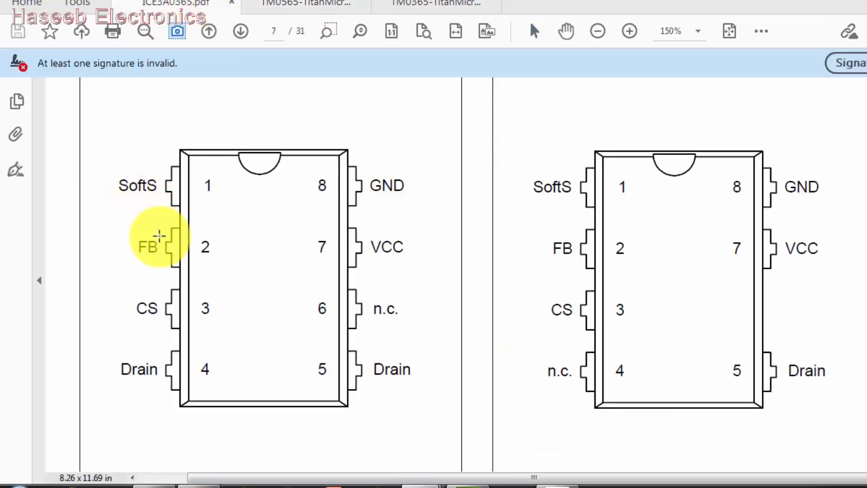
click(307, 3)
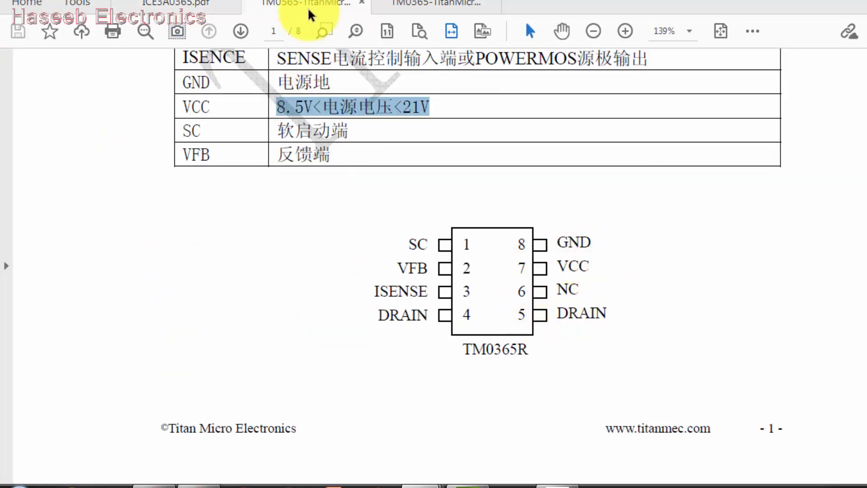
click(176, 5)
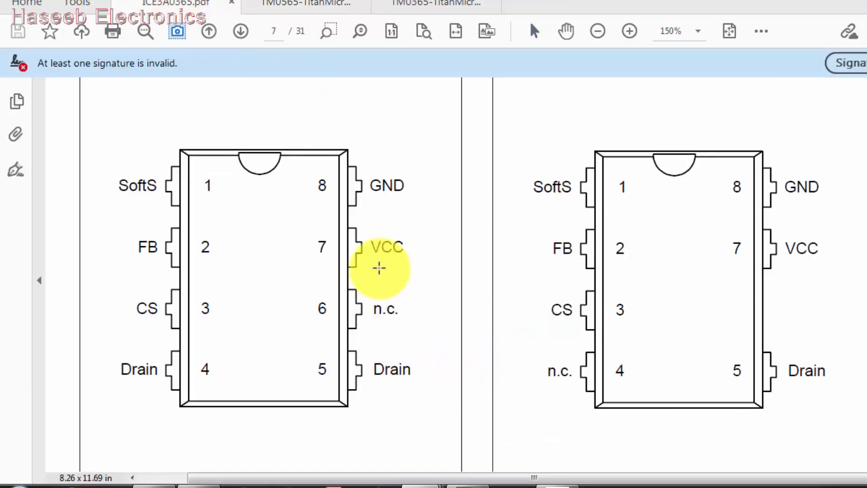
click(307, 5)
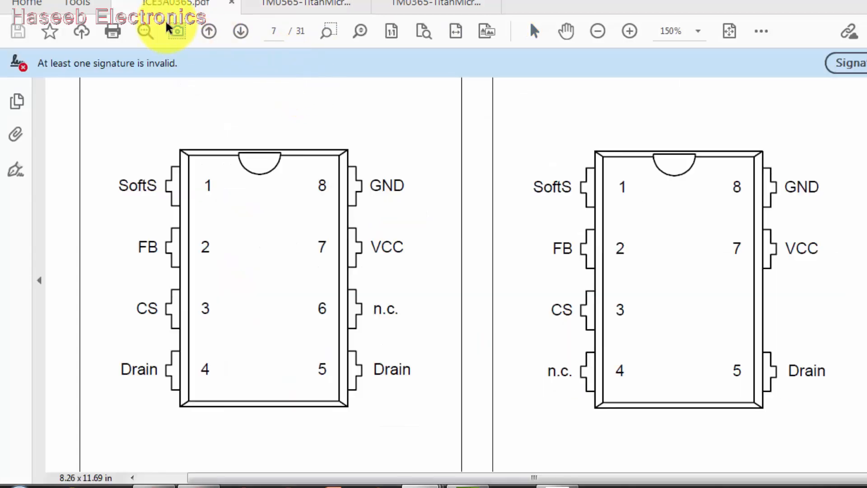
click(176, 31)
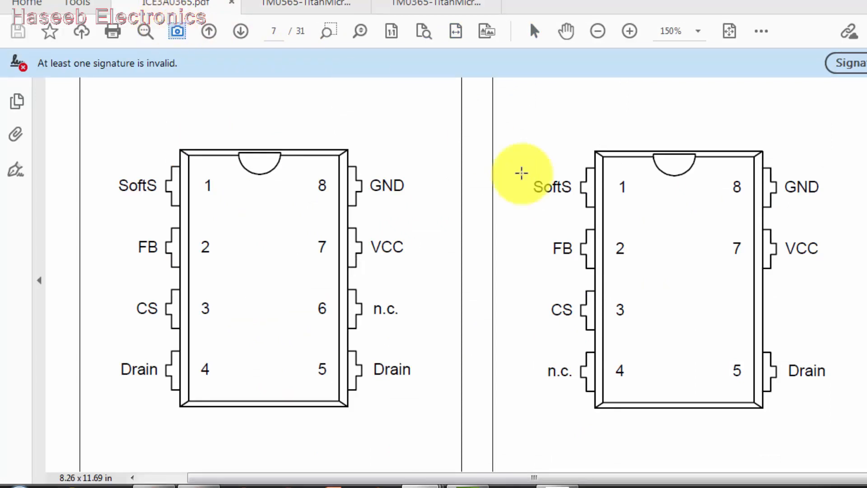
mouse_move(255, 262)
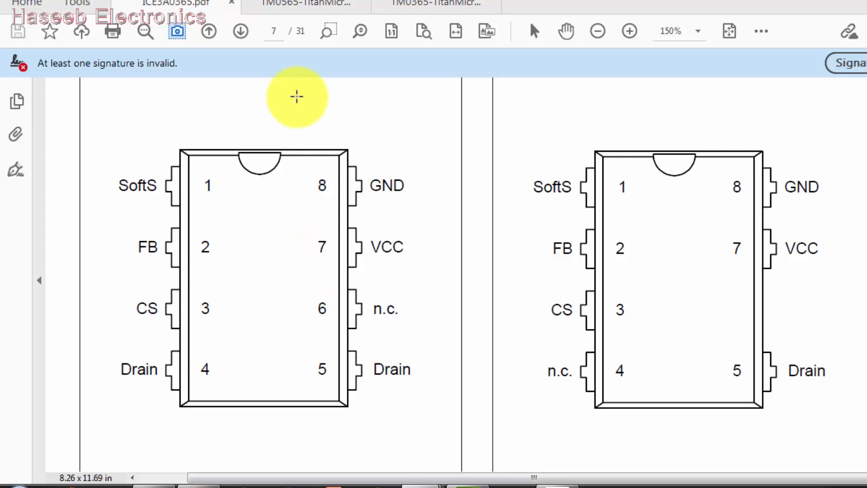
mouse_move(317, 340)
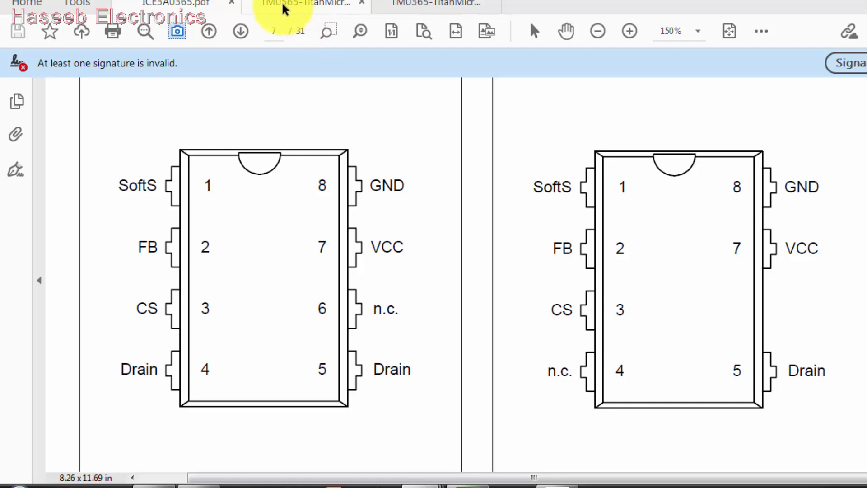
mouse_move(93, 48)
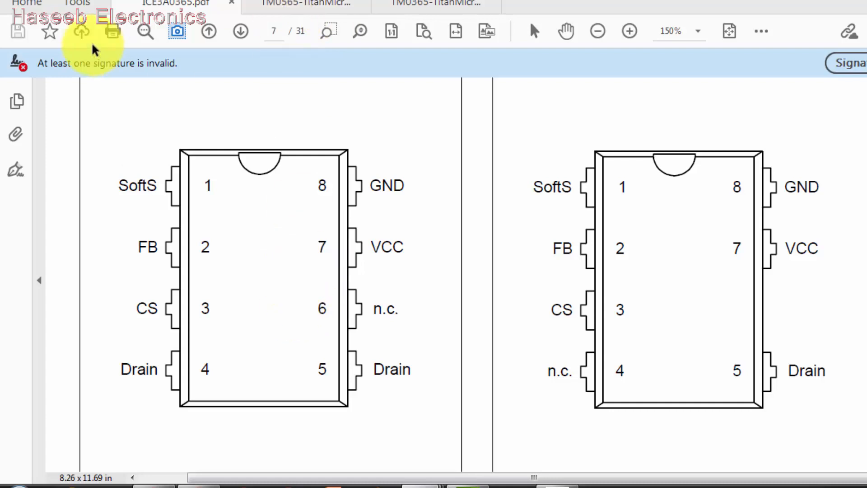
mouse_move(177, 5)
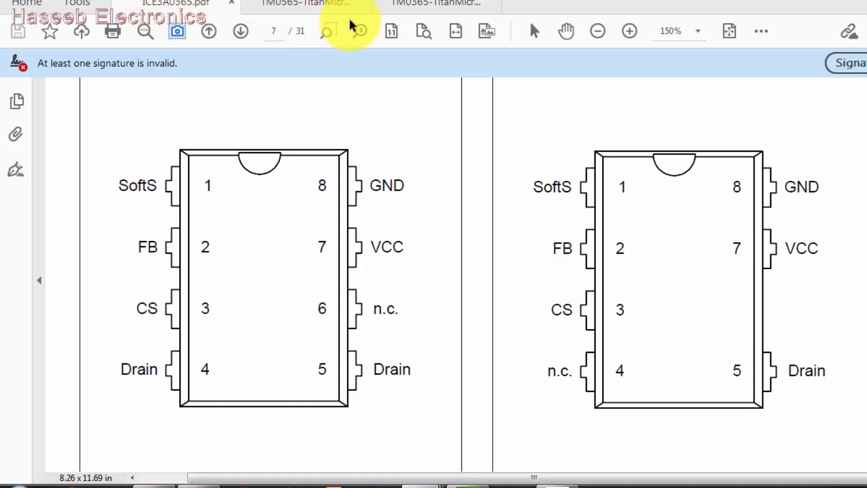
Bring up the Titan Micro TM0365 datasheet's first page with its Chinese feature list.
click(293, 4)
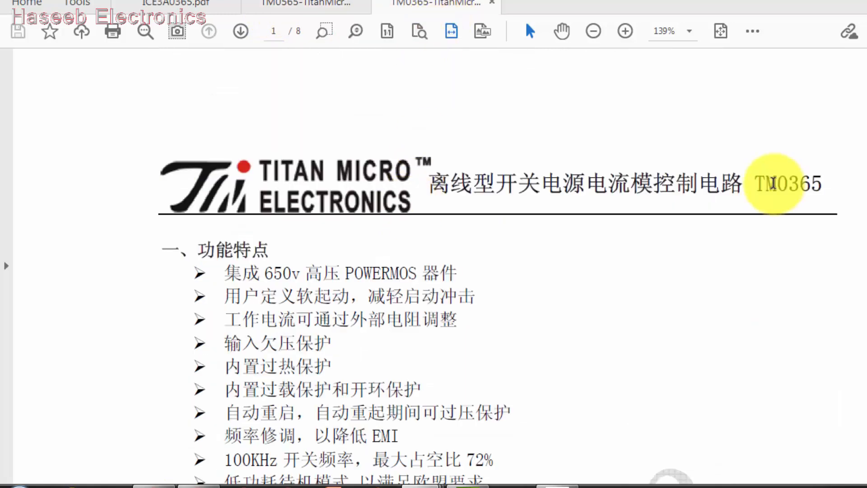
click(240, 30)
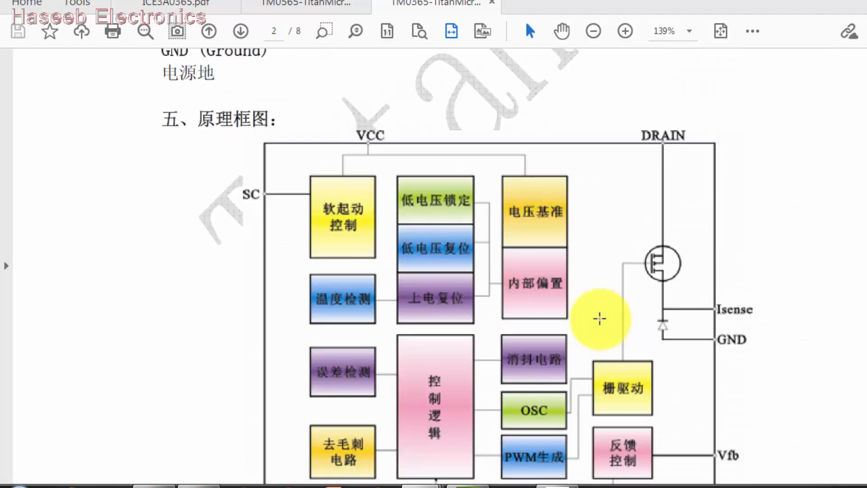
click(208, 30)
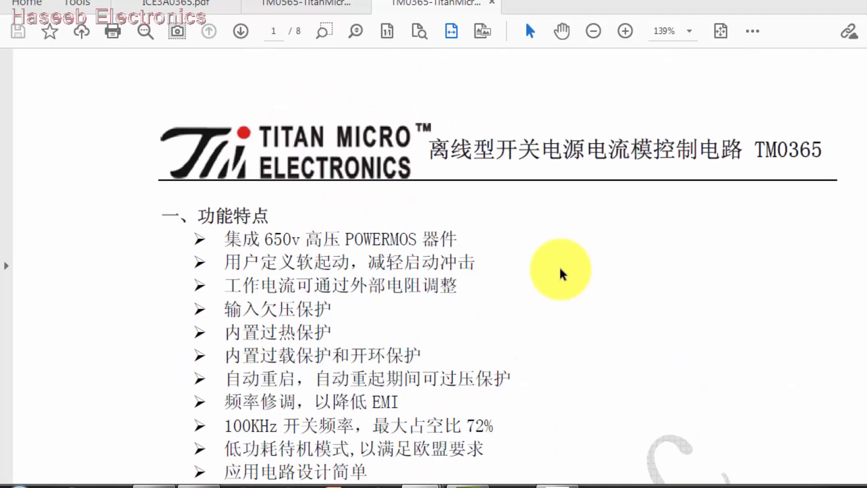
mouse_move(542, 481)
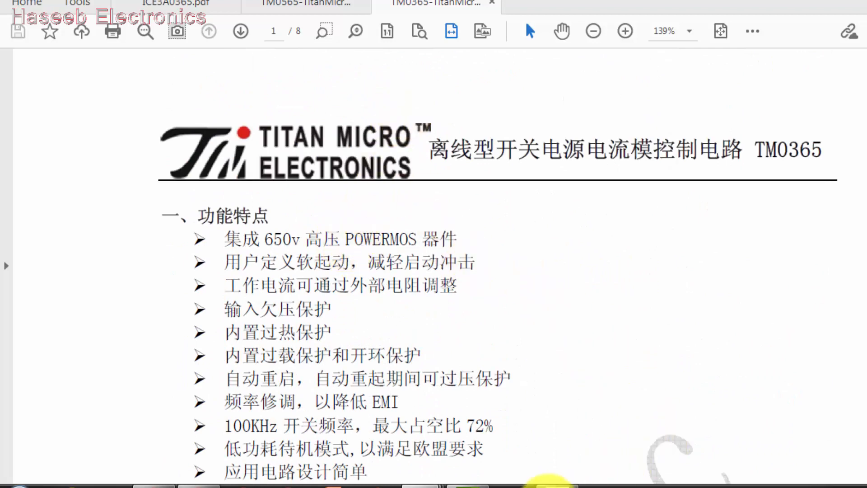